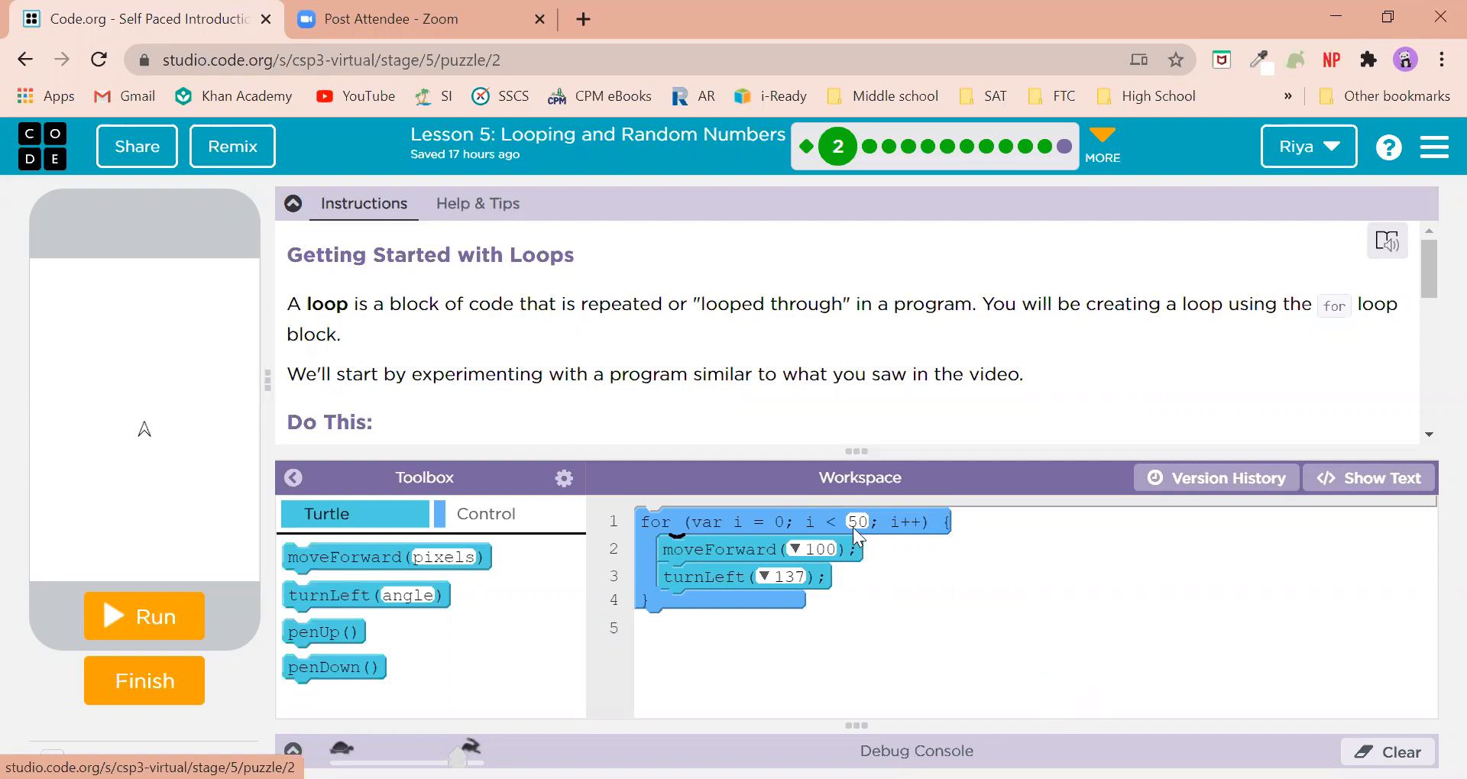
mouse_move(785, 632)
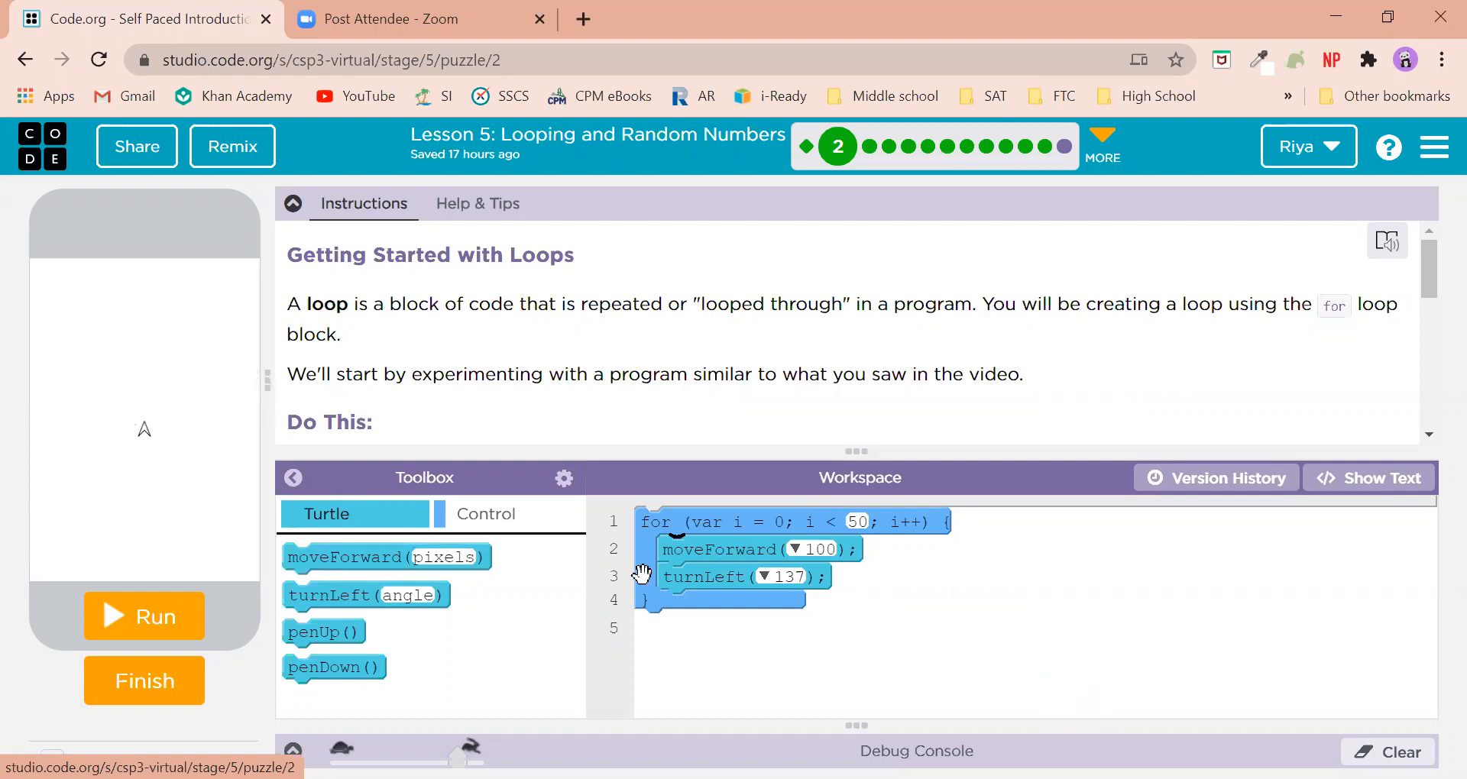
mouse_move(670, 532)
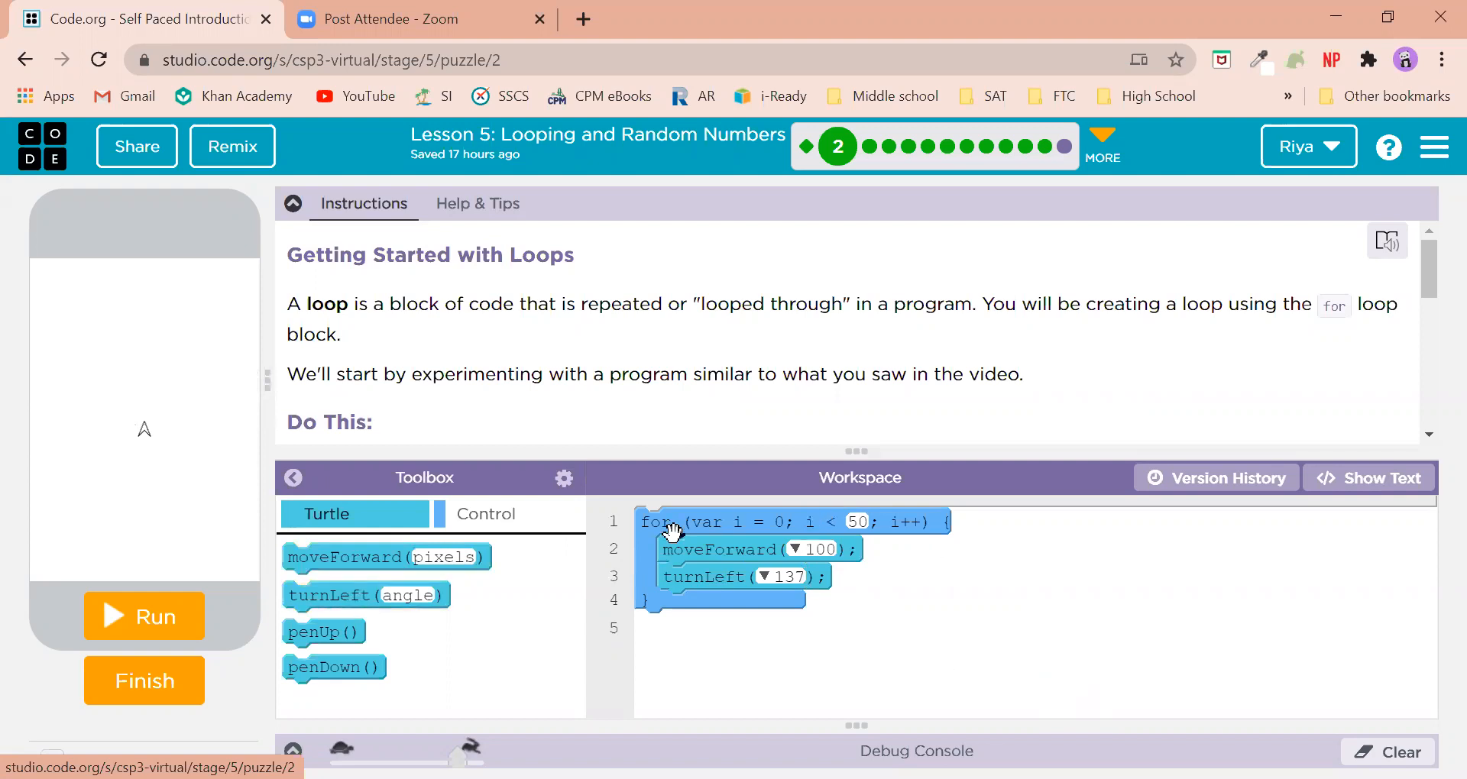
mouse_move(833, 652)
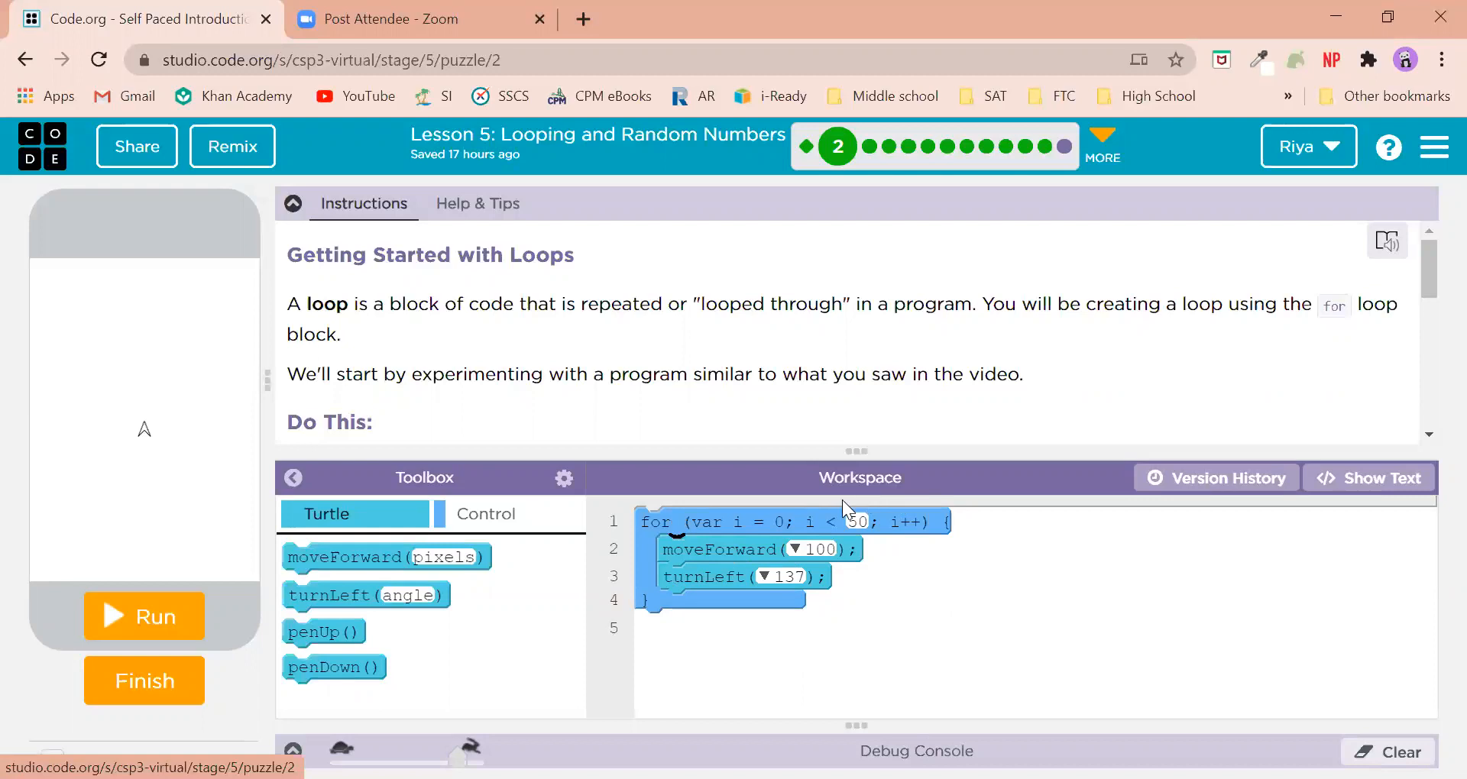
- Run the loop to draw the starburst pattern and finish Puzzle 2
left_click(856, 521)
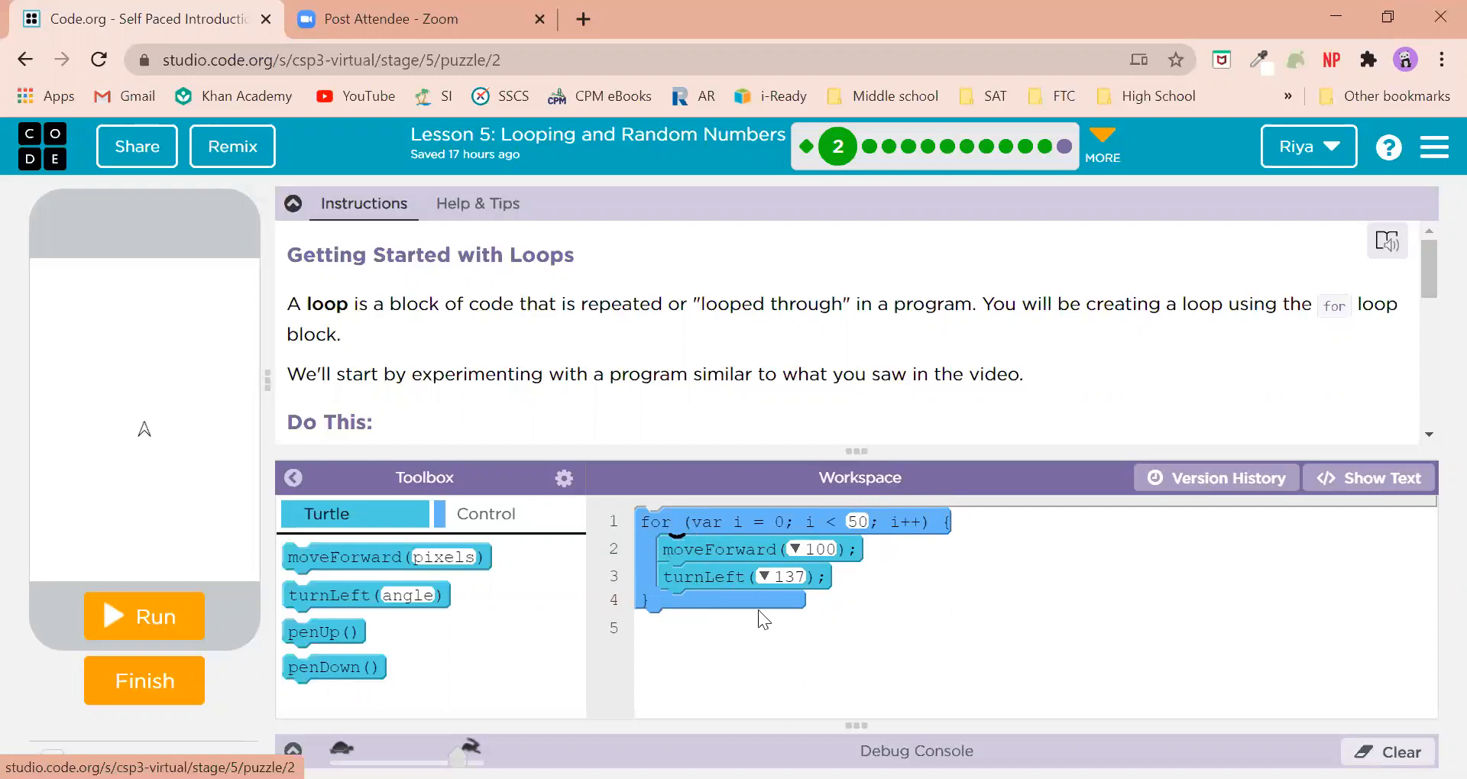
mouse_move(660, 551)
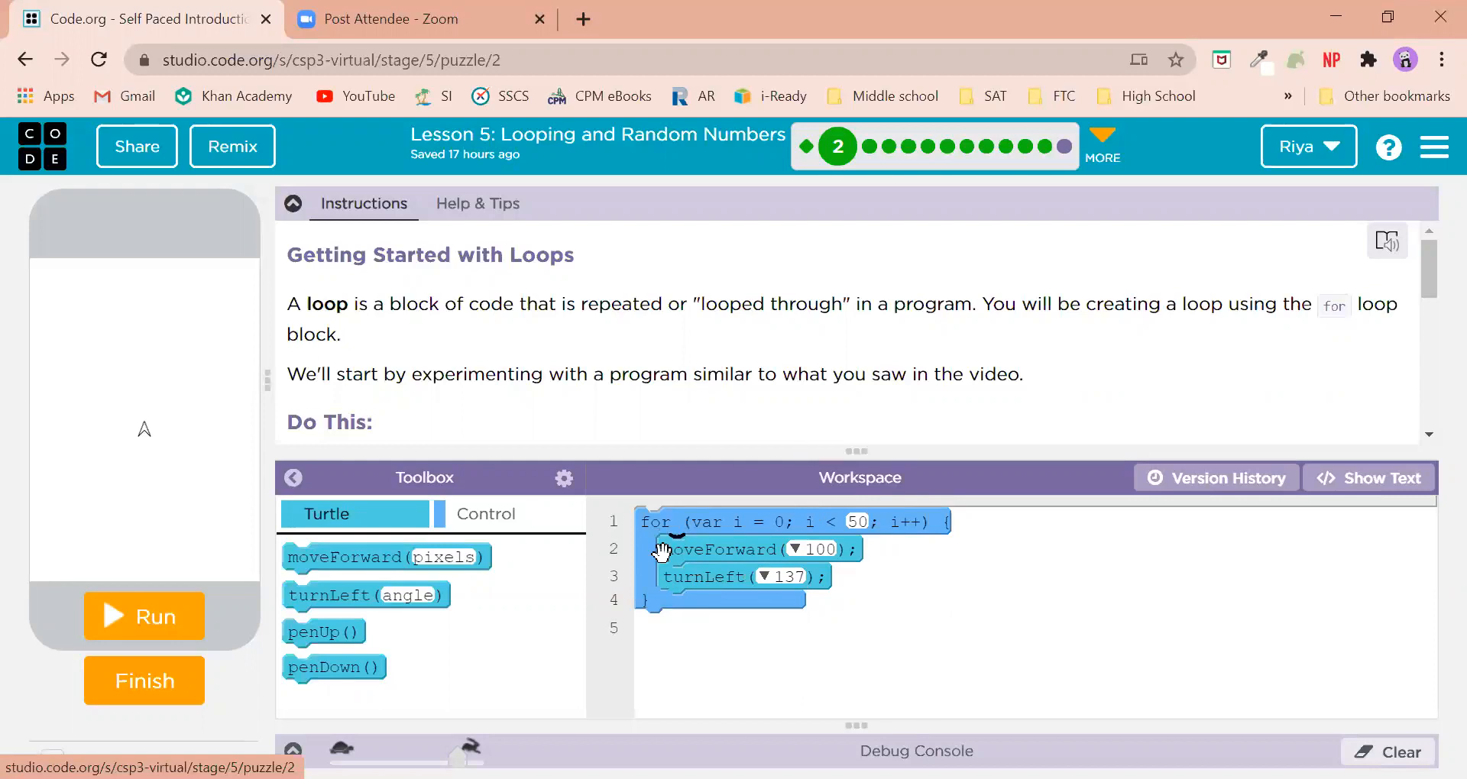
mouse_move(767, 587)
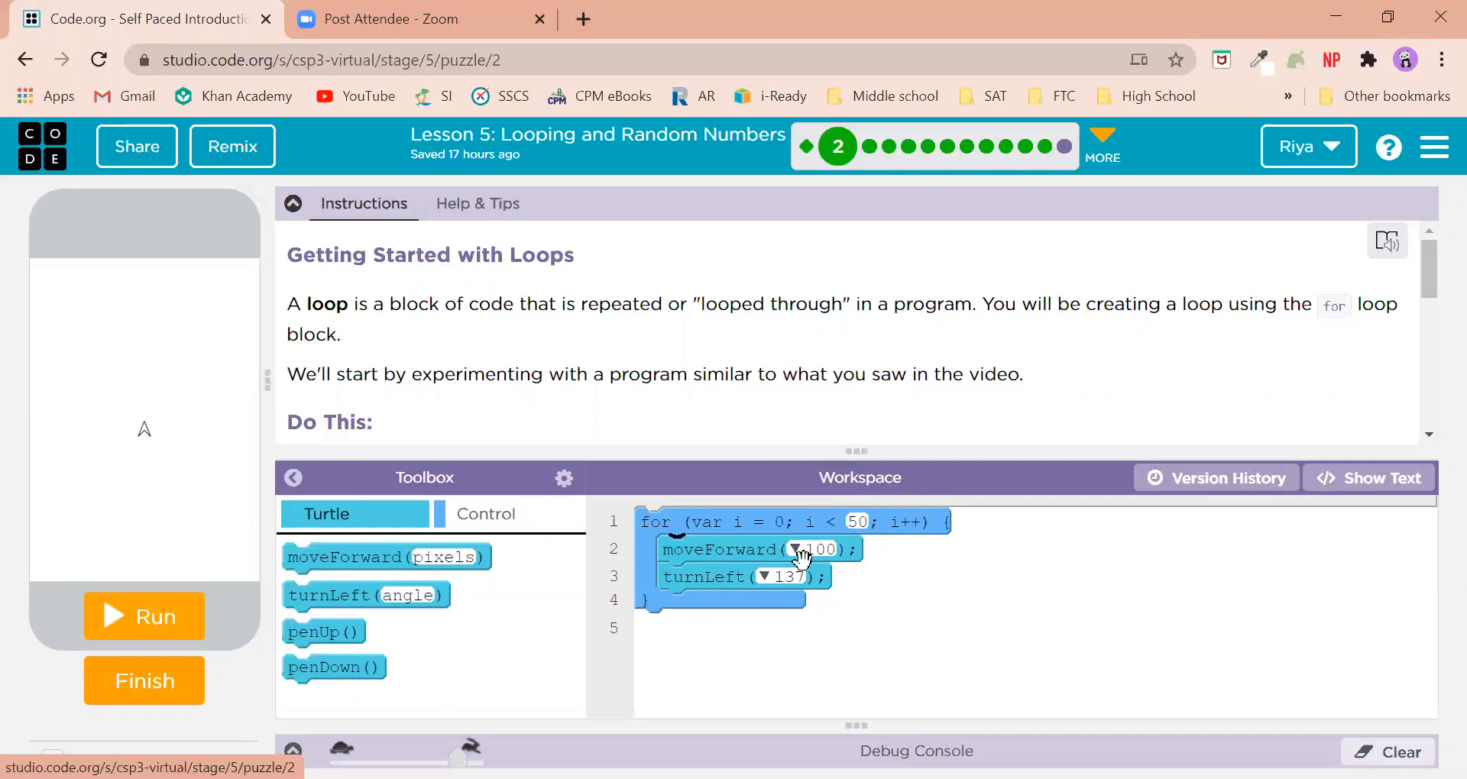
mouse_move(822, 573)
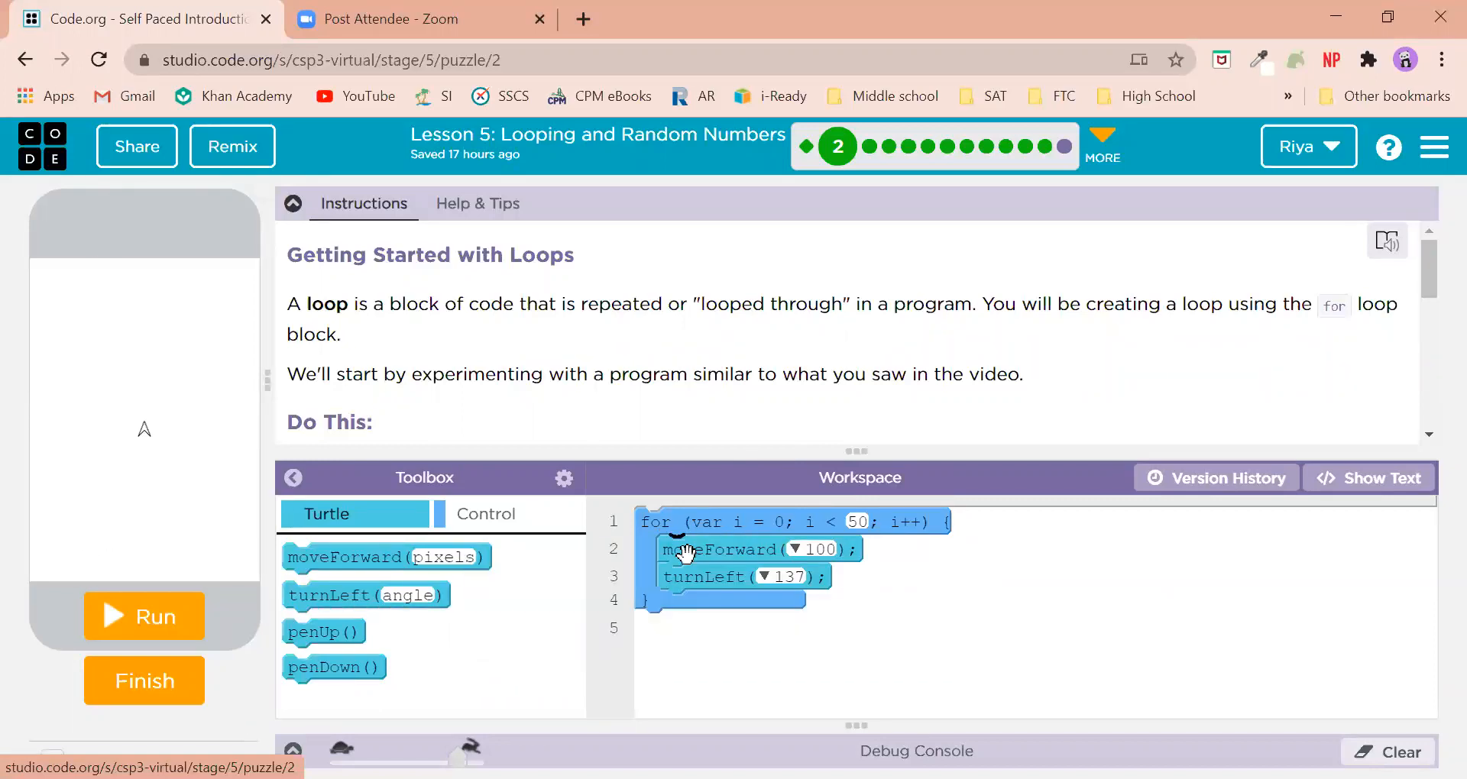
mouse_move(625, 648)
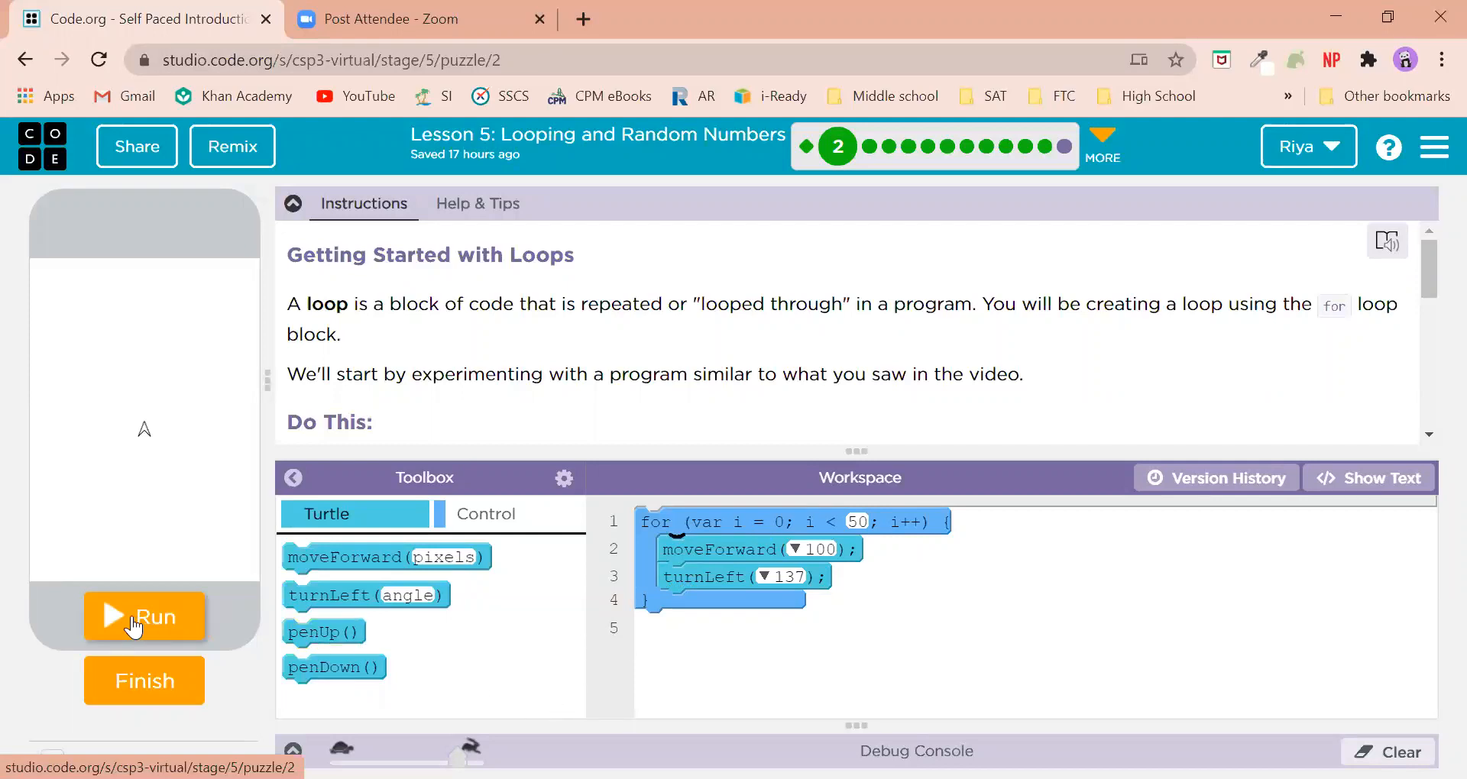
left_click(143, 616)
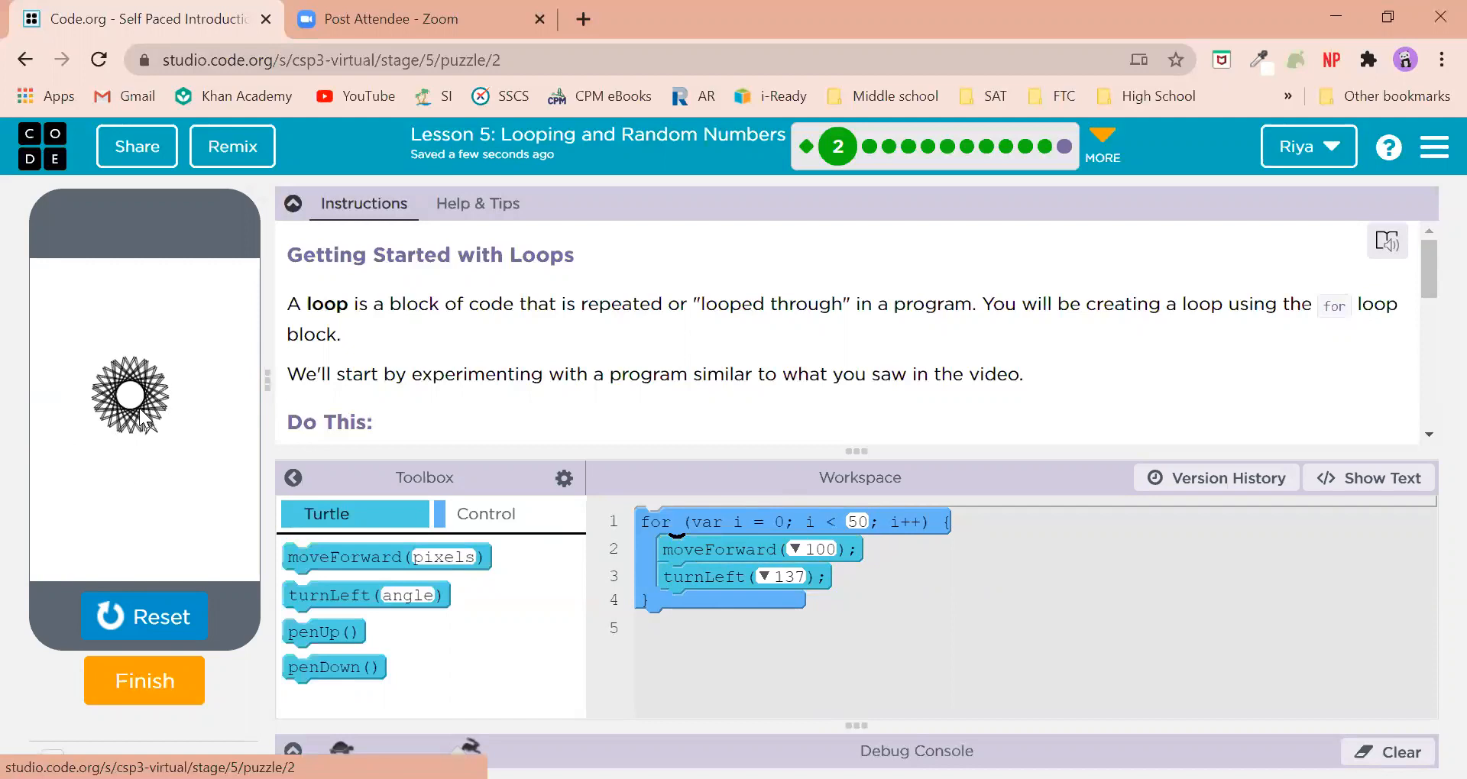
left_click(143, 680)
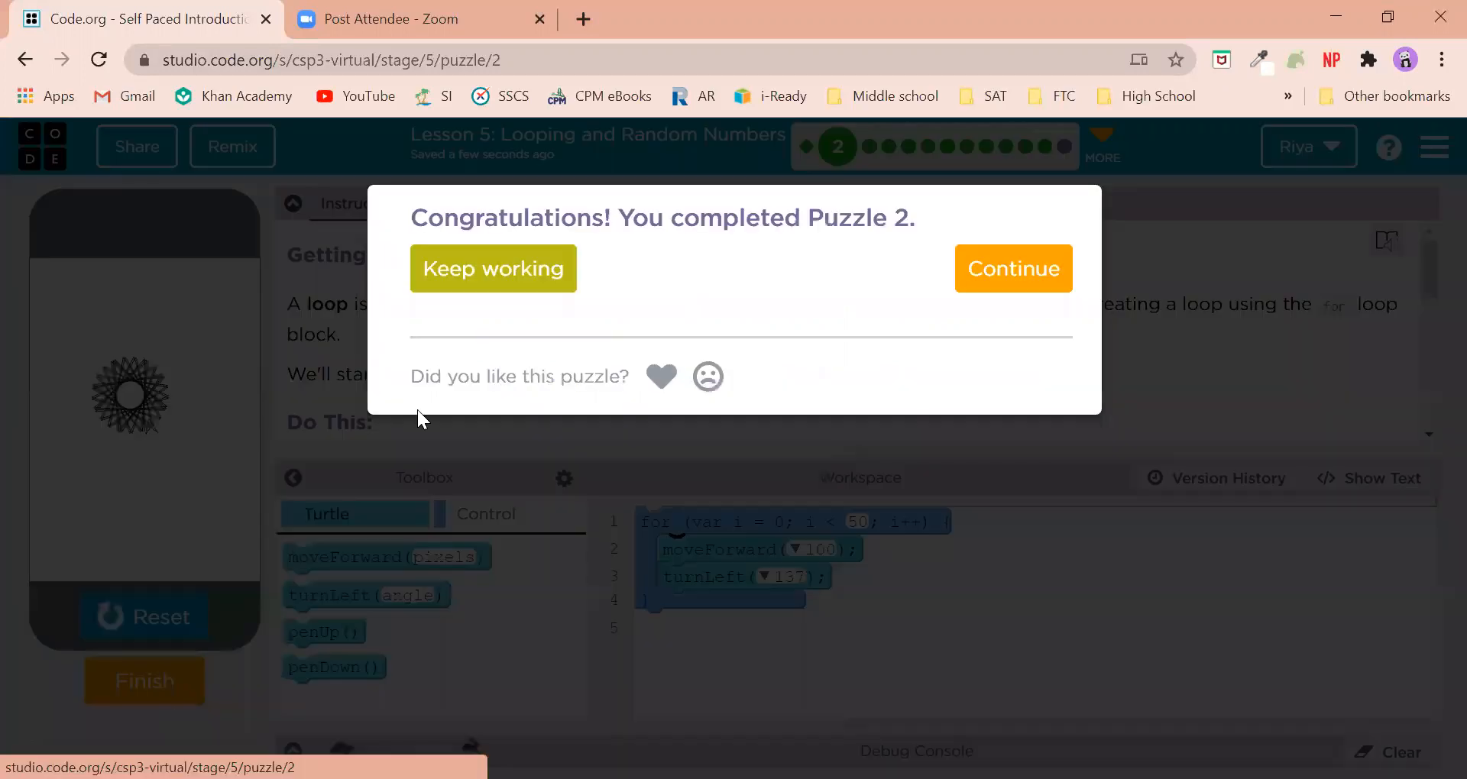
- Continue to Puzzle 3 and review its drawSquare(100) loop running 100 times with turnRight(10)
left_click(1012, 269)
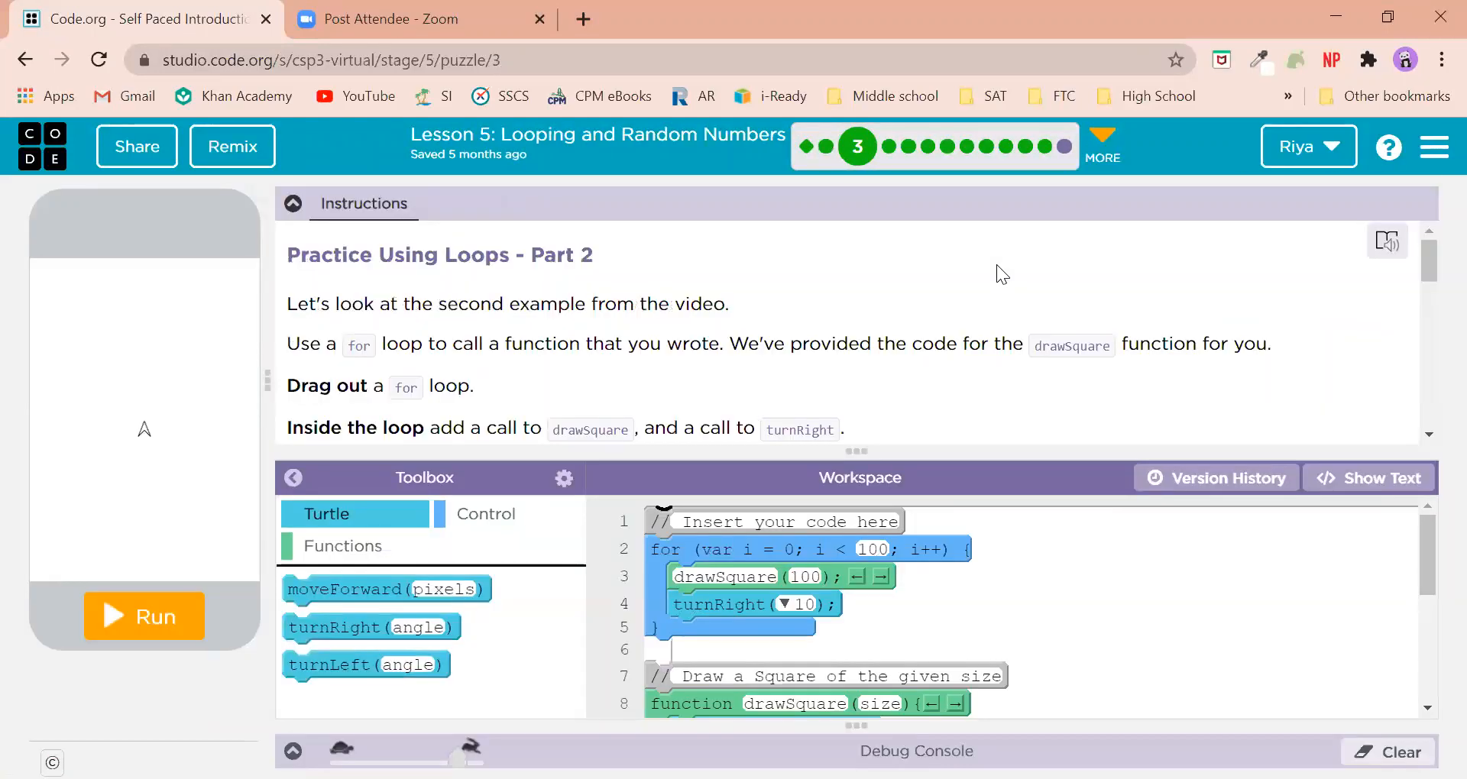
scroll("down", 3)
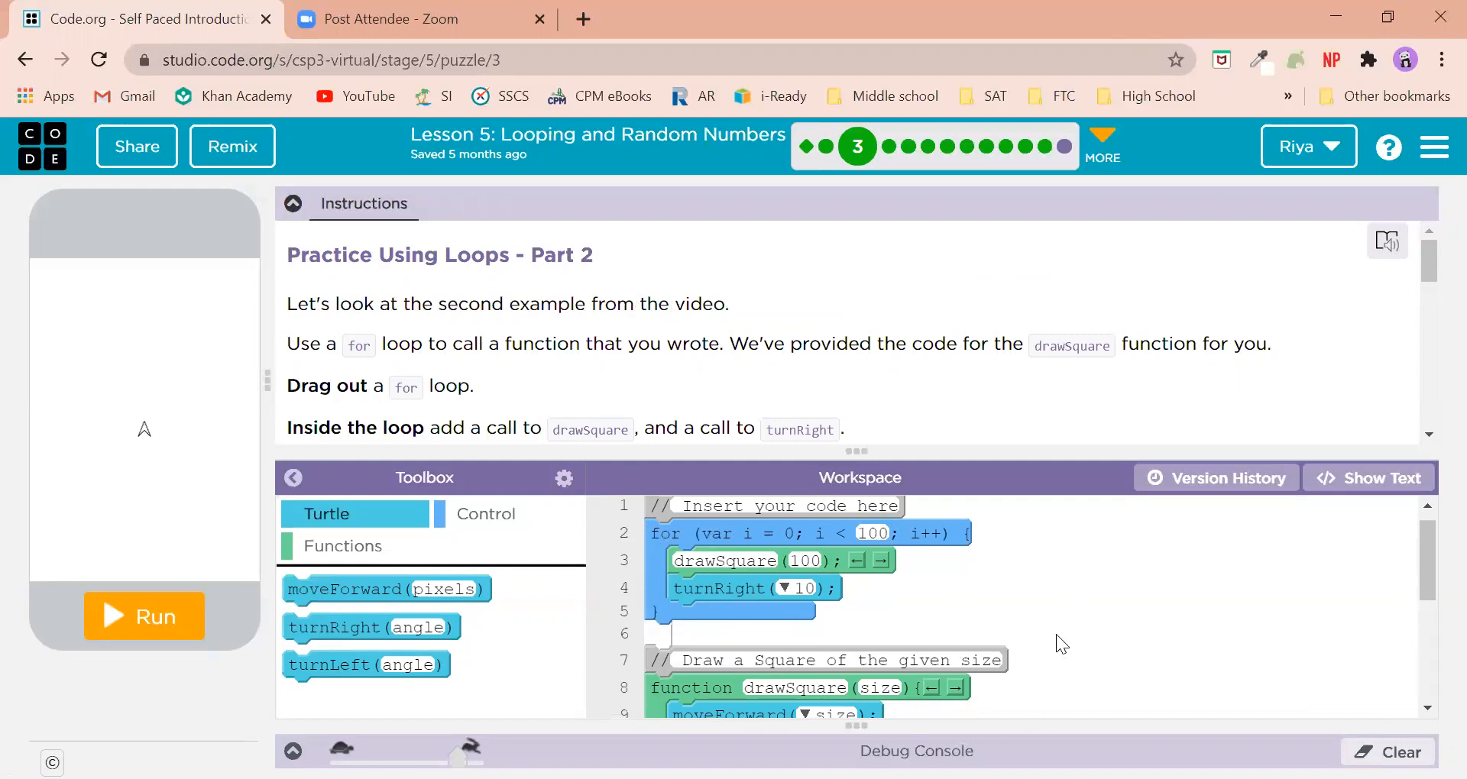
mouse_move(917, 578)
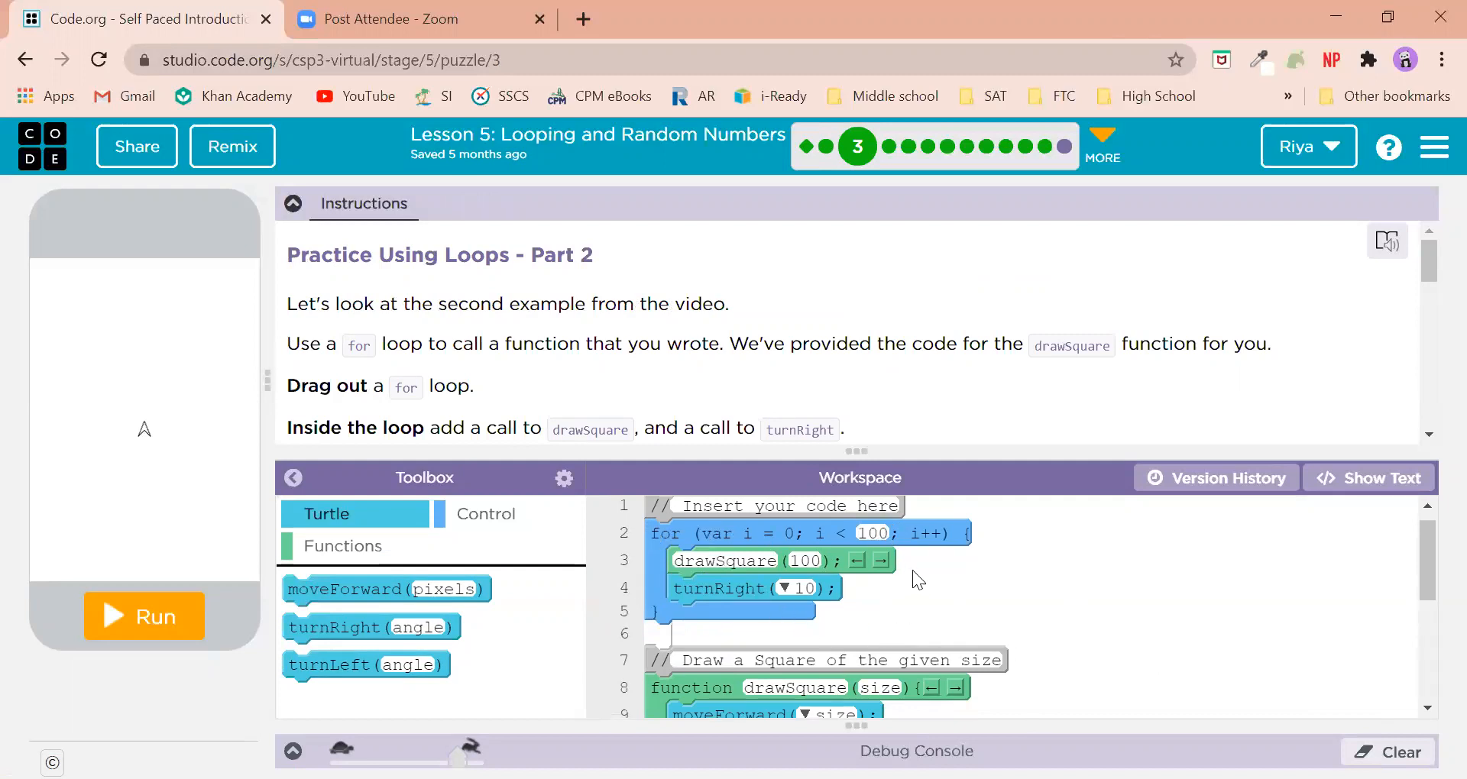
mouse_move(688, 590)
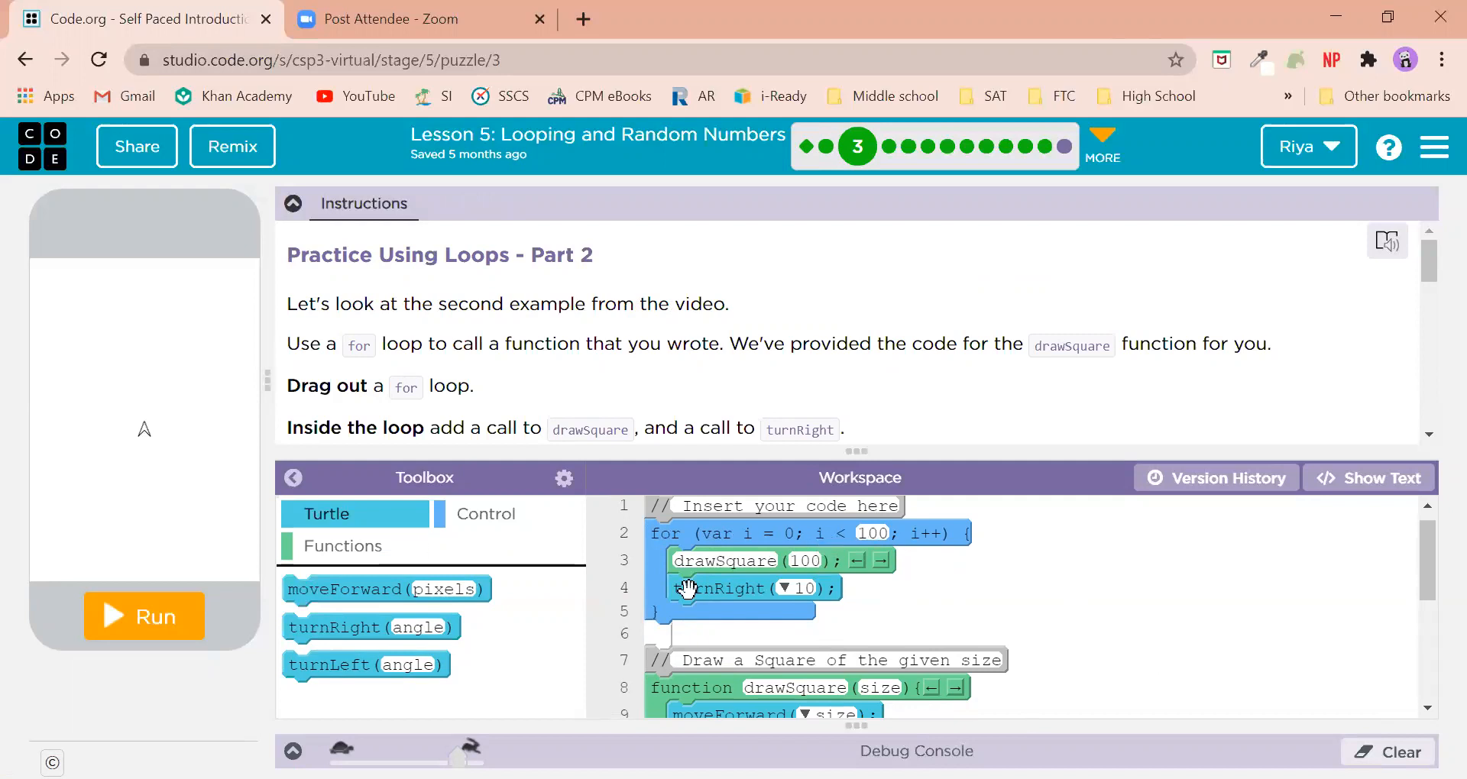
mouse_move(897, 588)
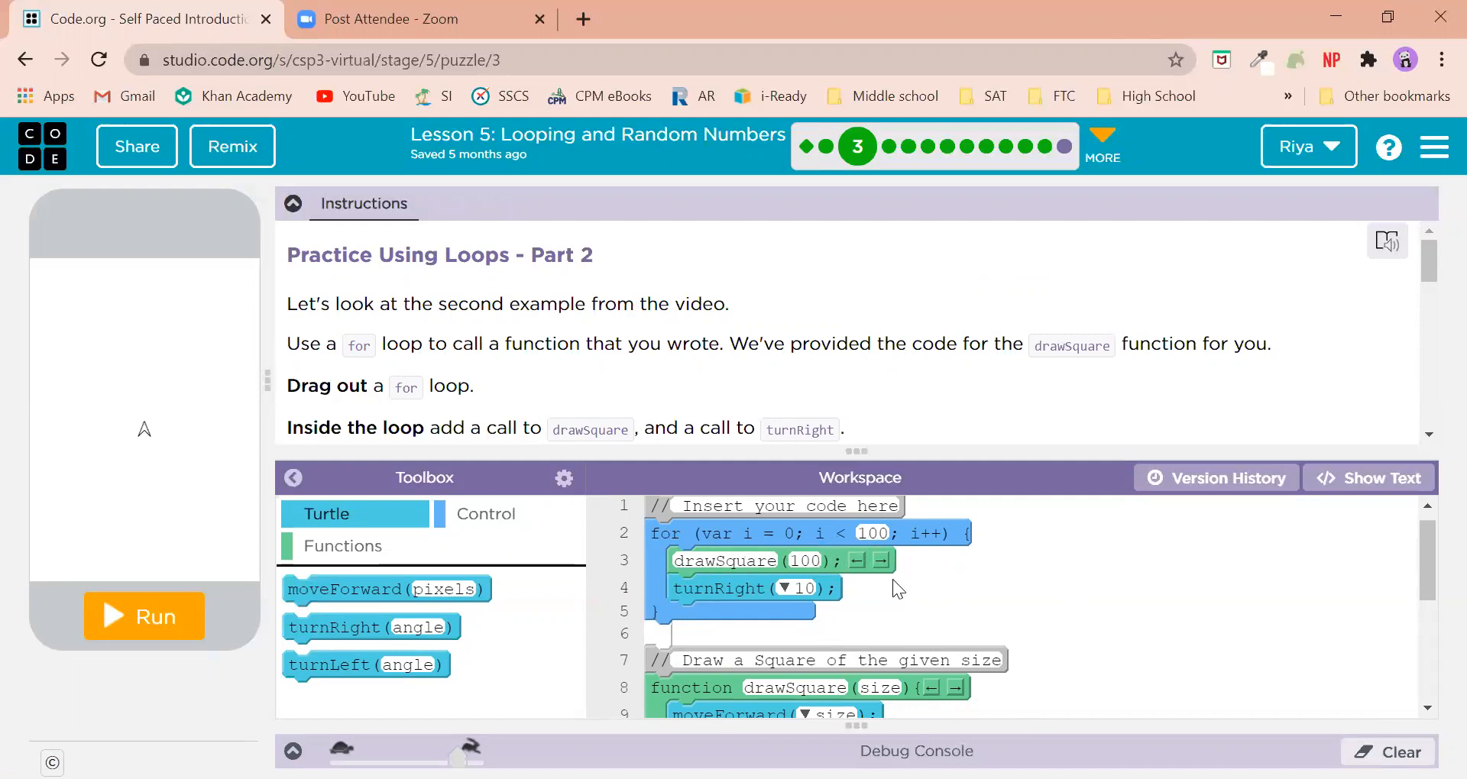
scroll("down", 3)
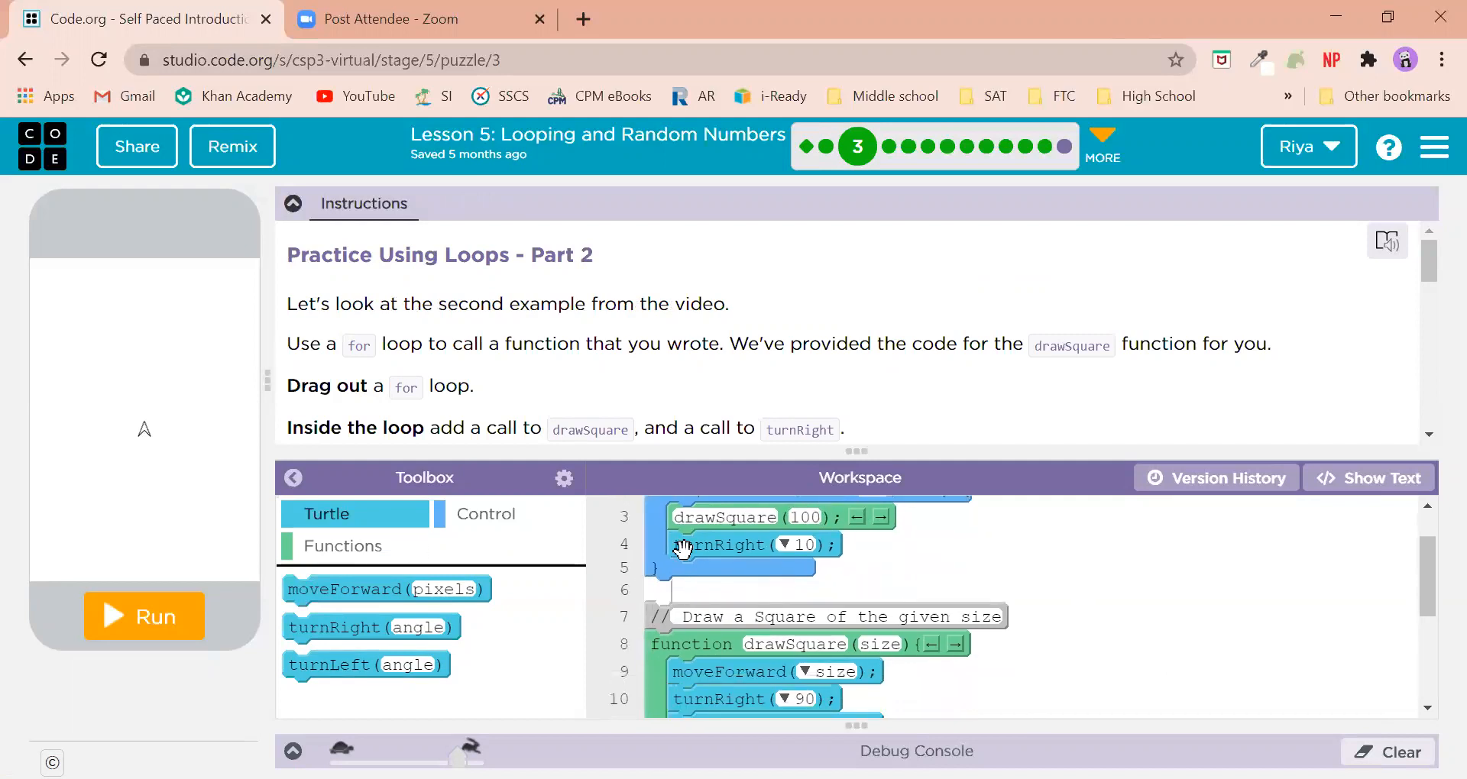
mouse_move(1048, 614)
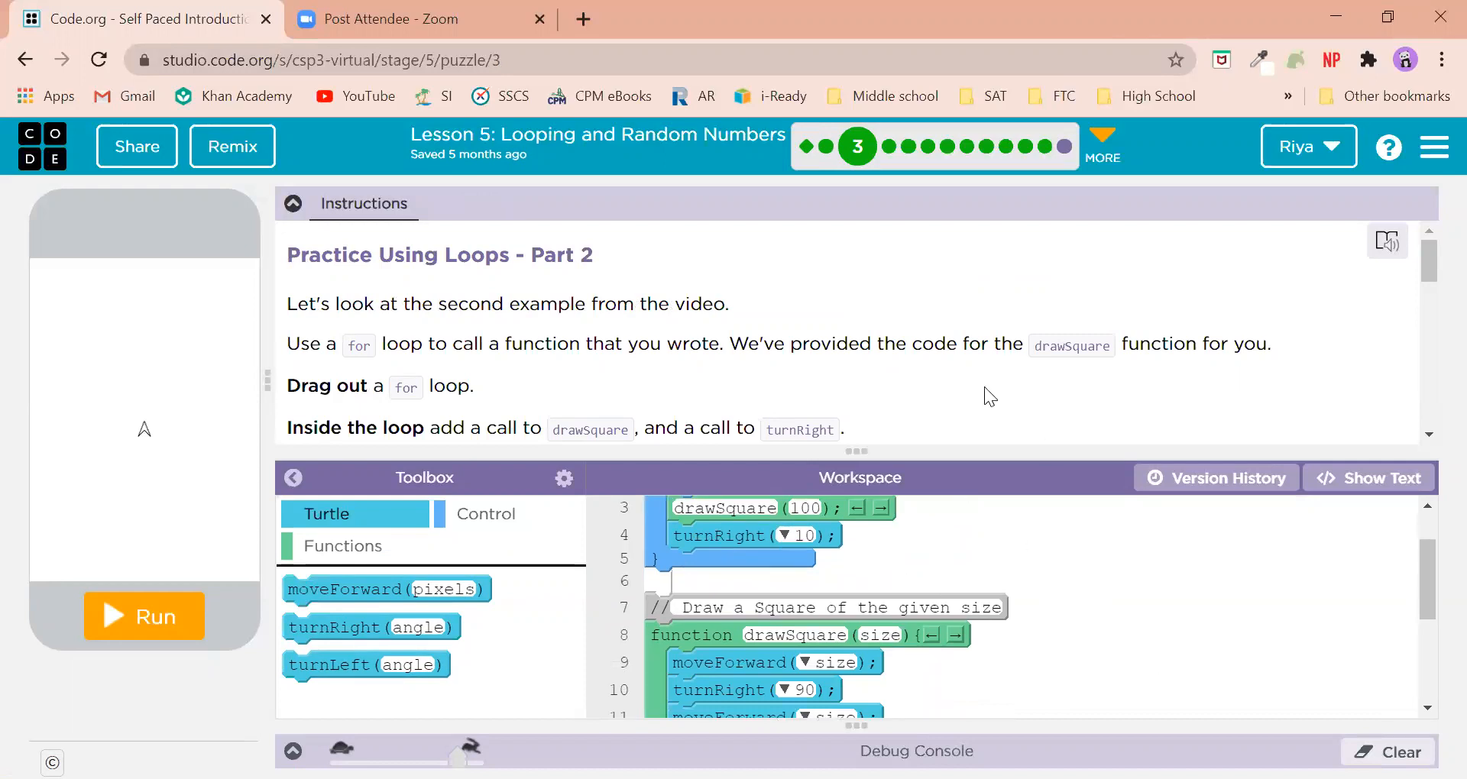
scroll("down", 3)
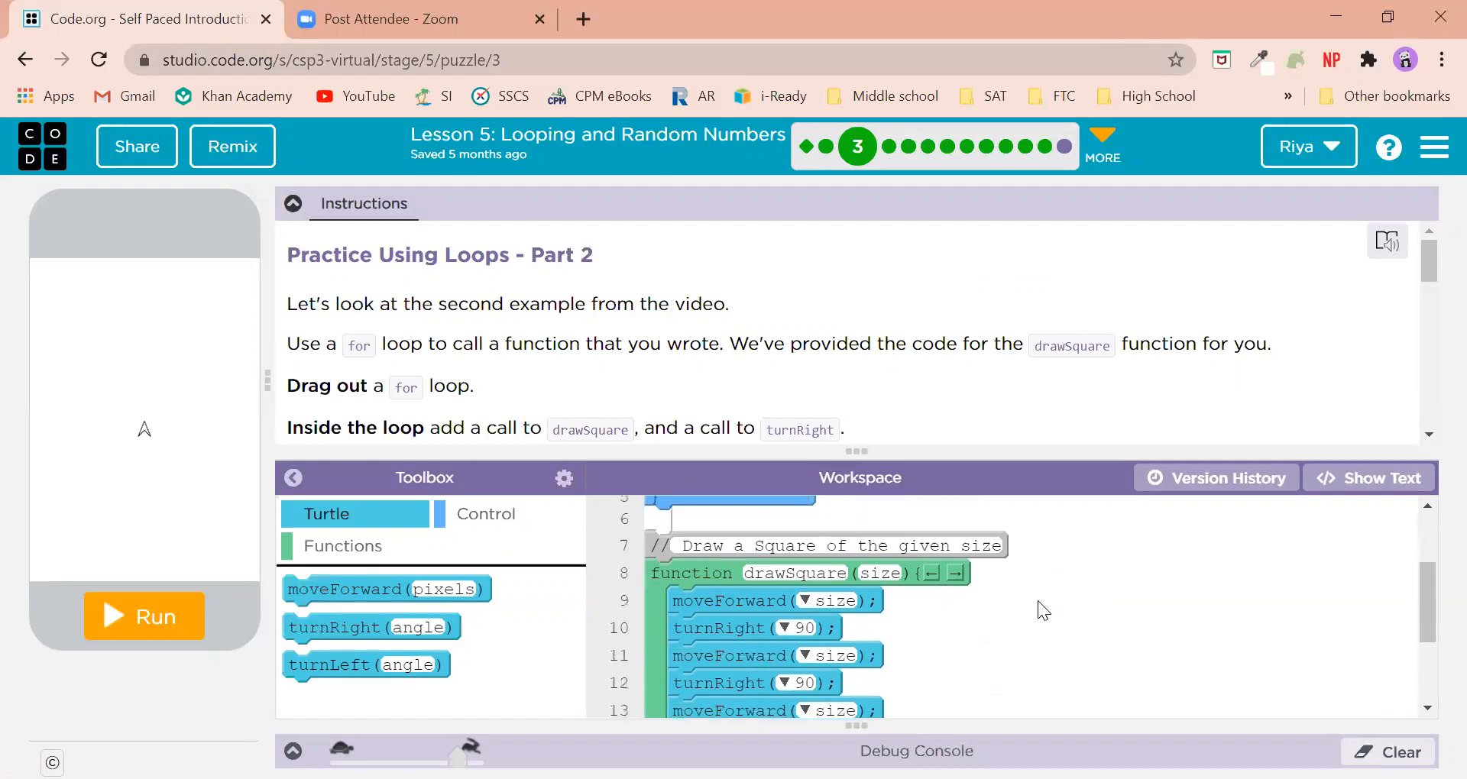
scroll("down", 3)
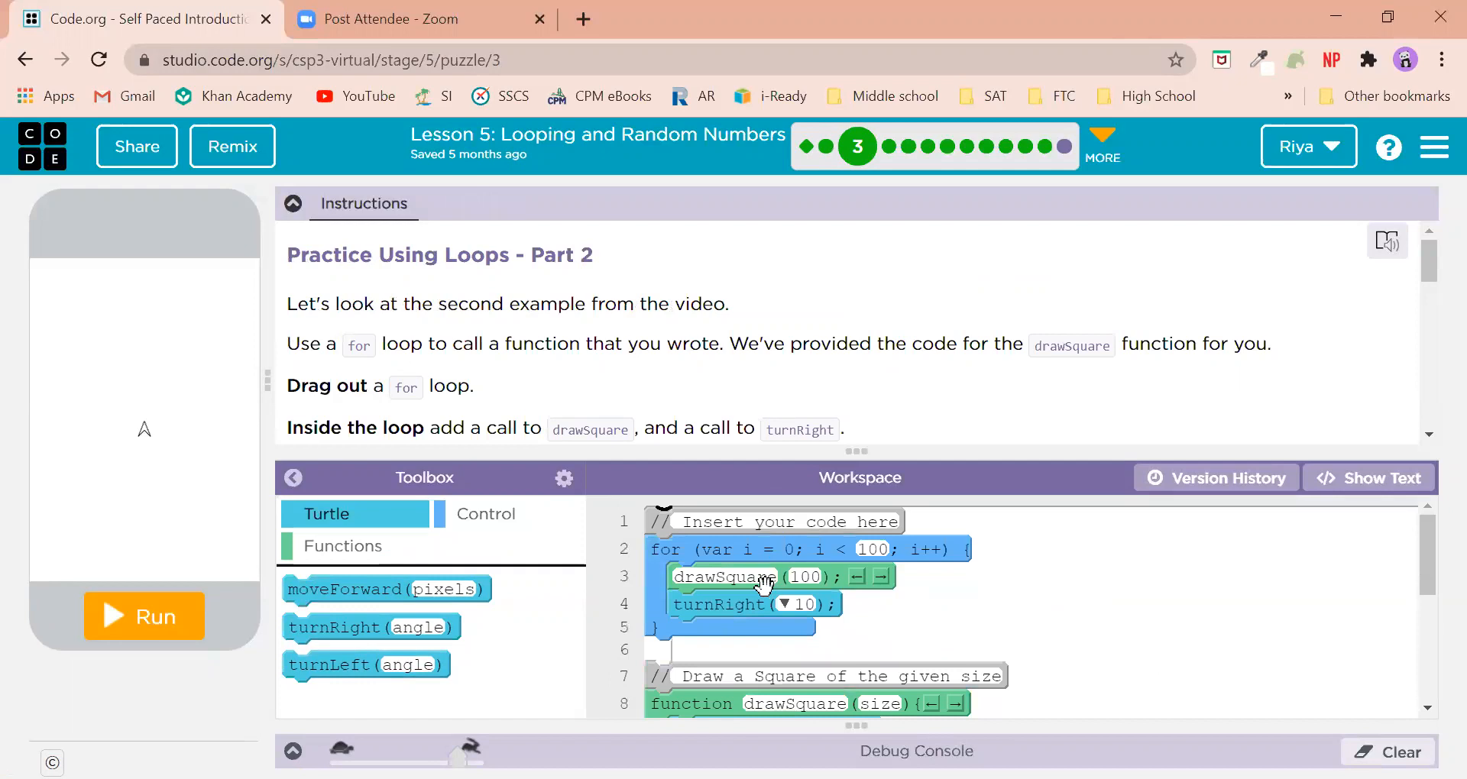
mouse_move(952, 569)
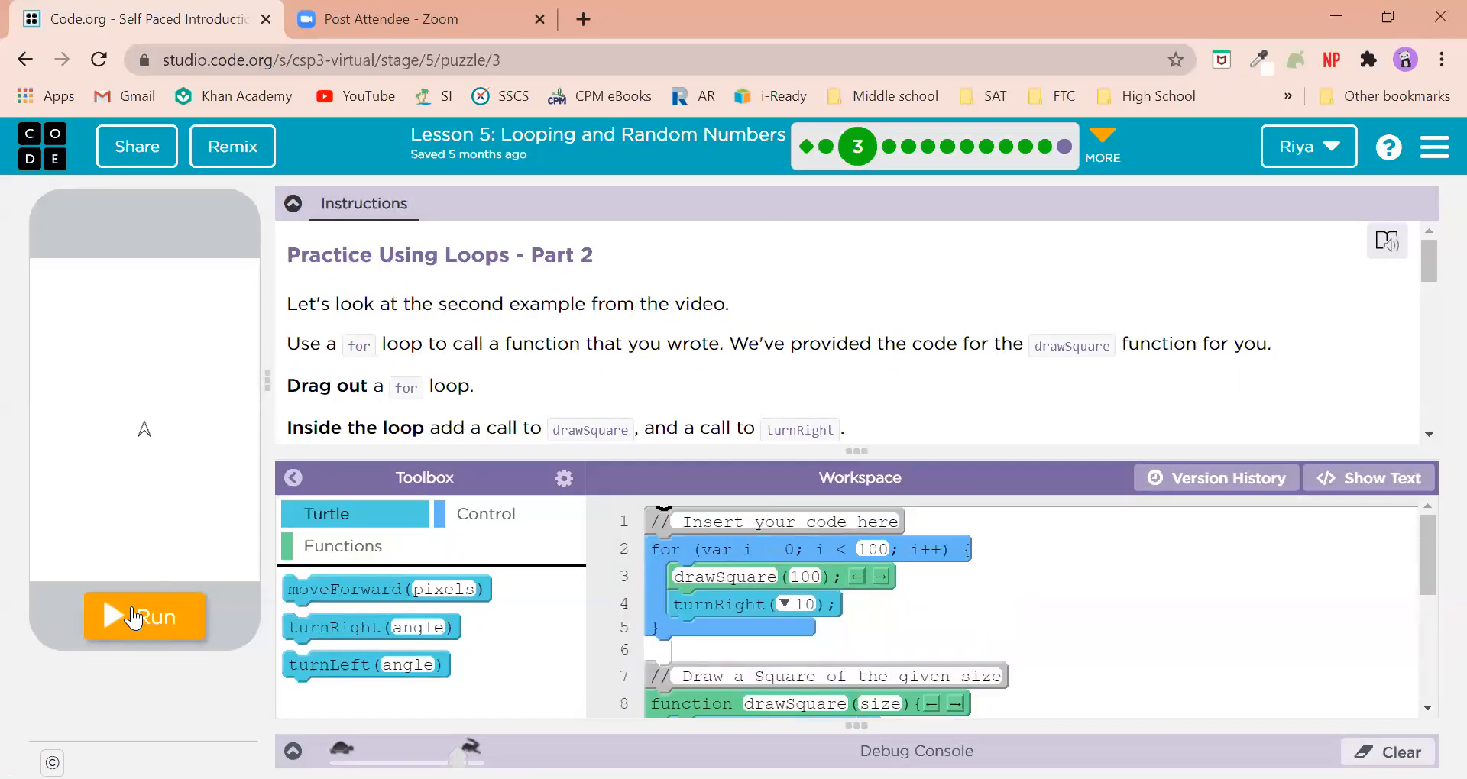
- Run the loop to draw the ring of rotated squares for Puzzle 3
left_click(145, 616)
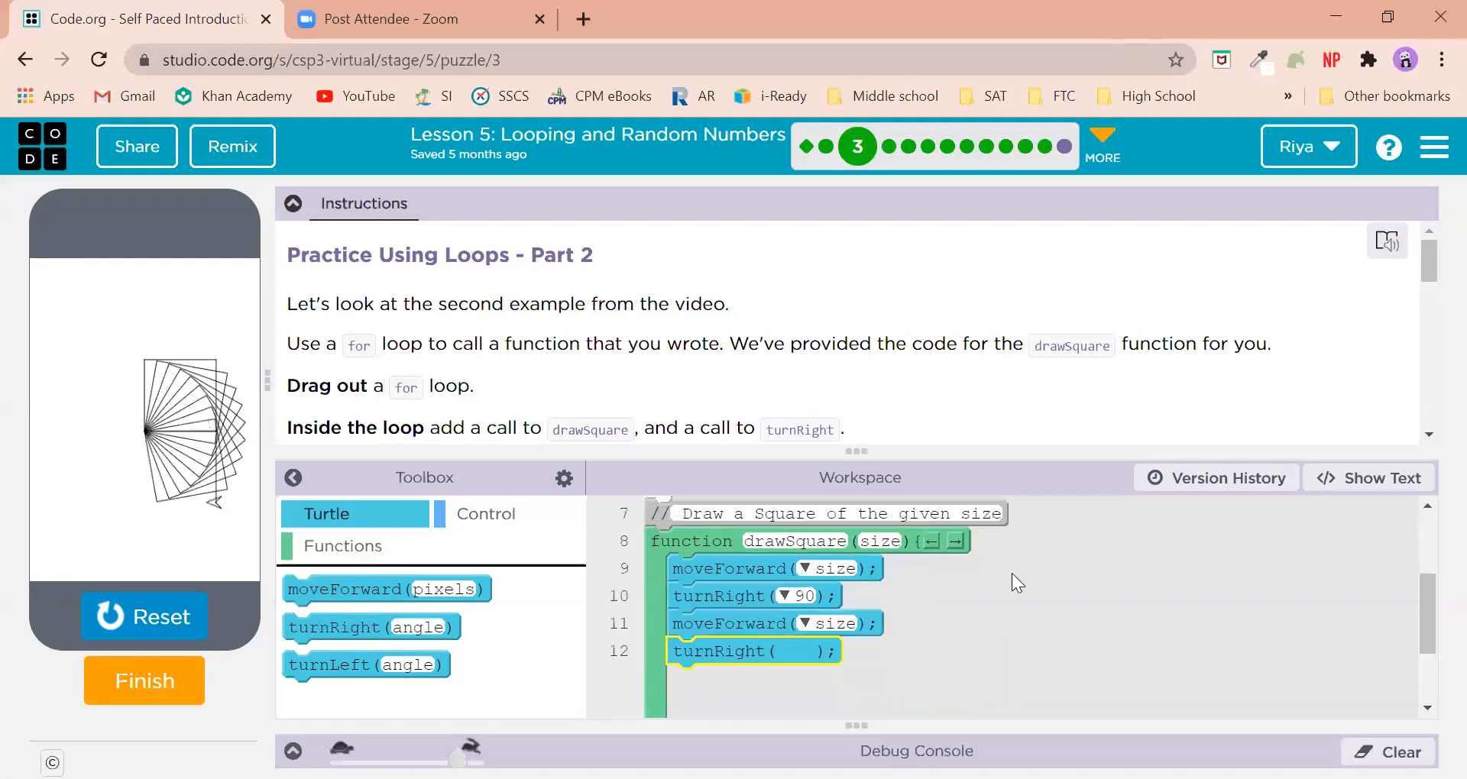
scroll("down", 3)
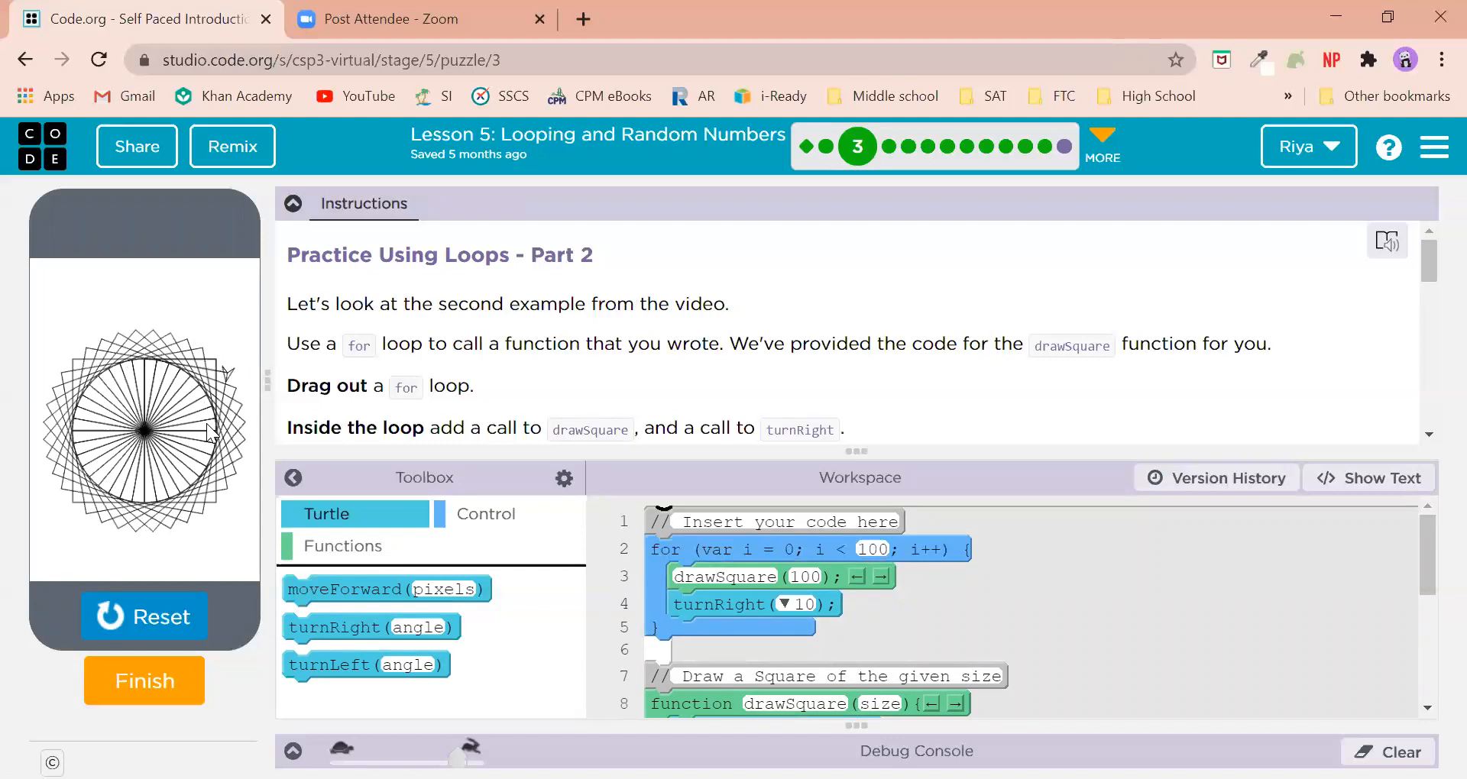
mouse_move(229, 476)
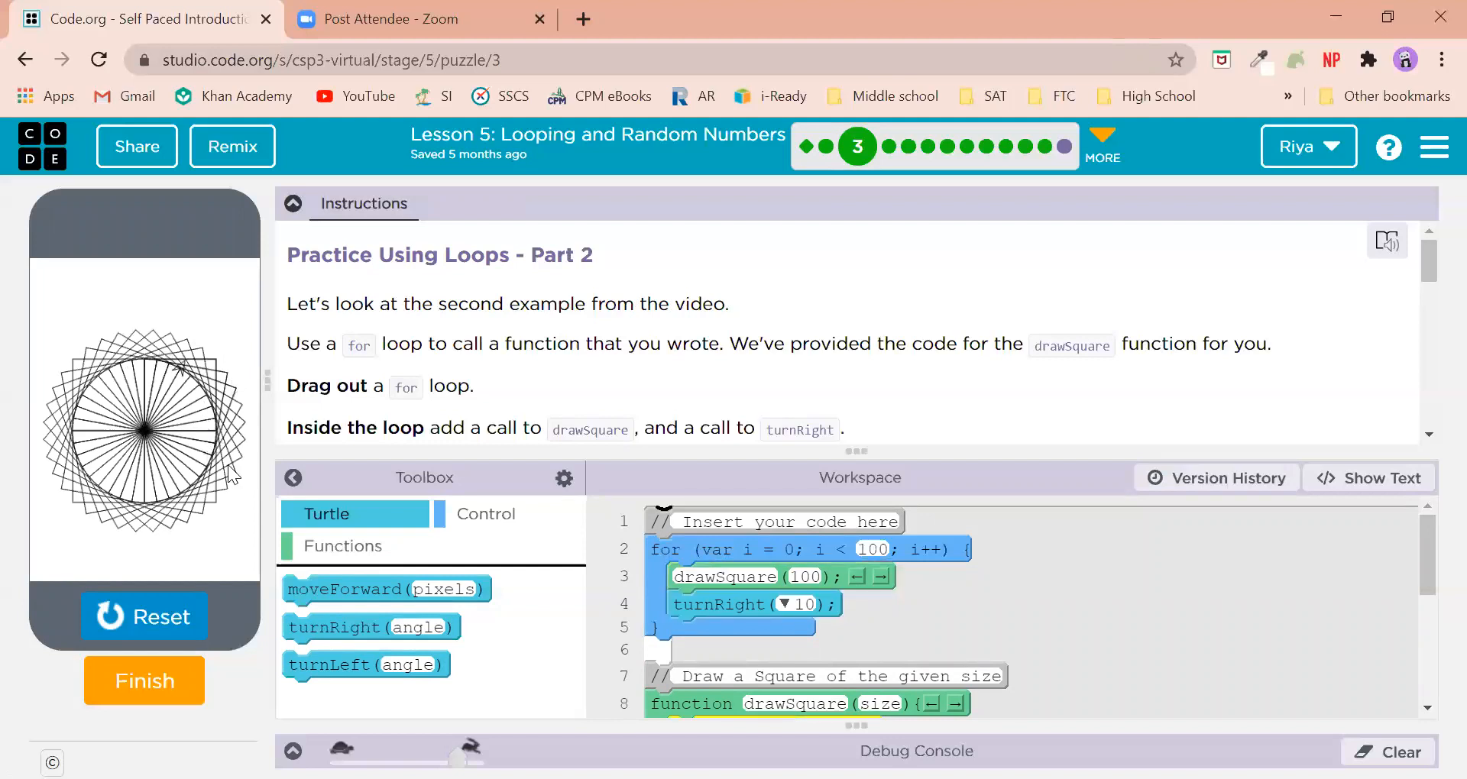
mouse_move(185, 592)
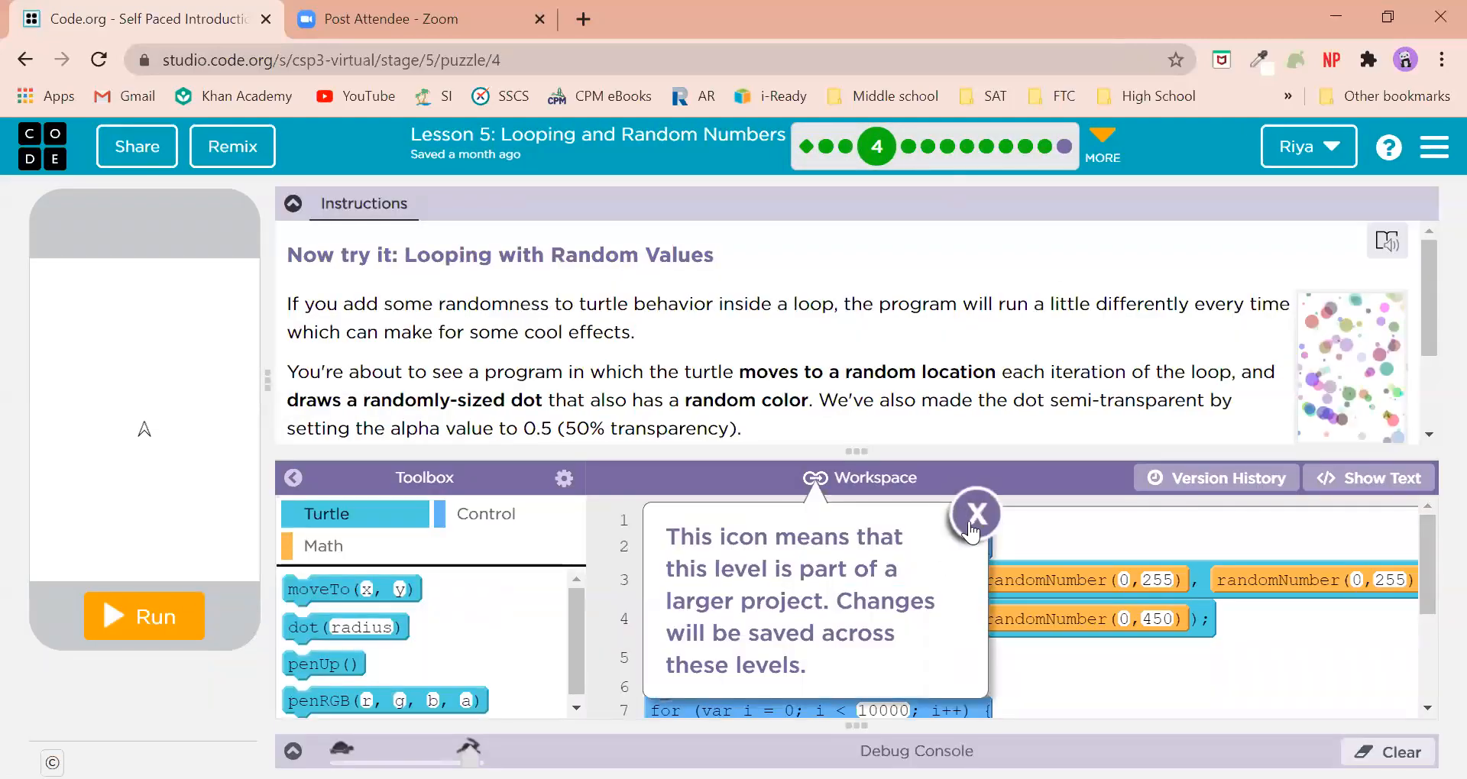
left_click(976, 515)
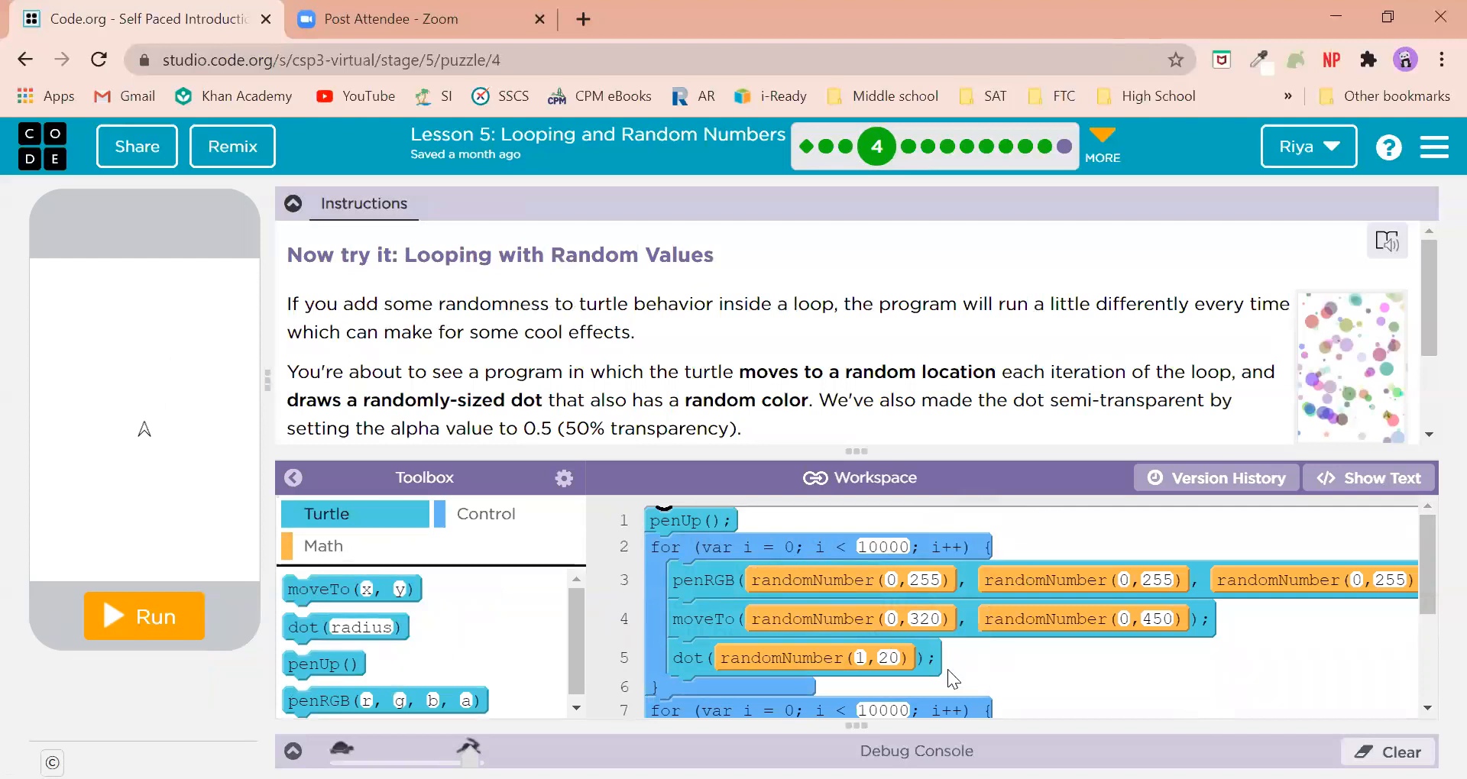
mouse_move(823, 595)
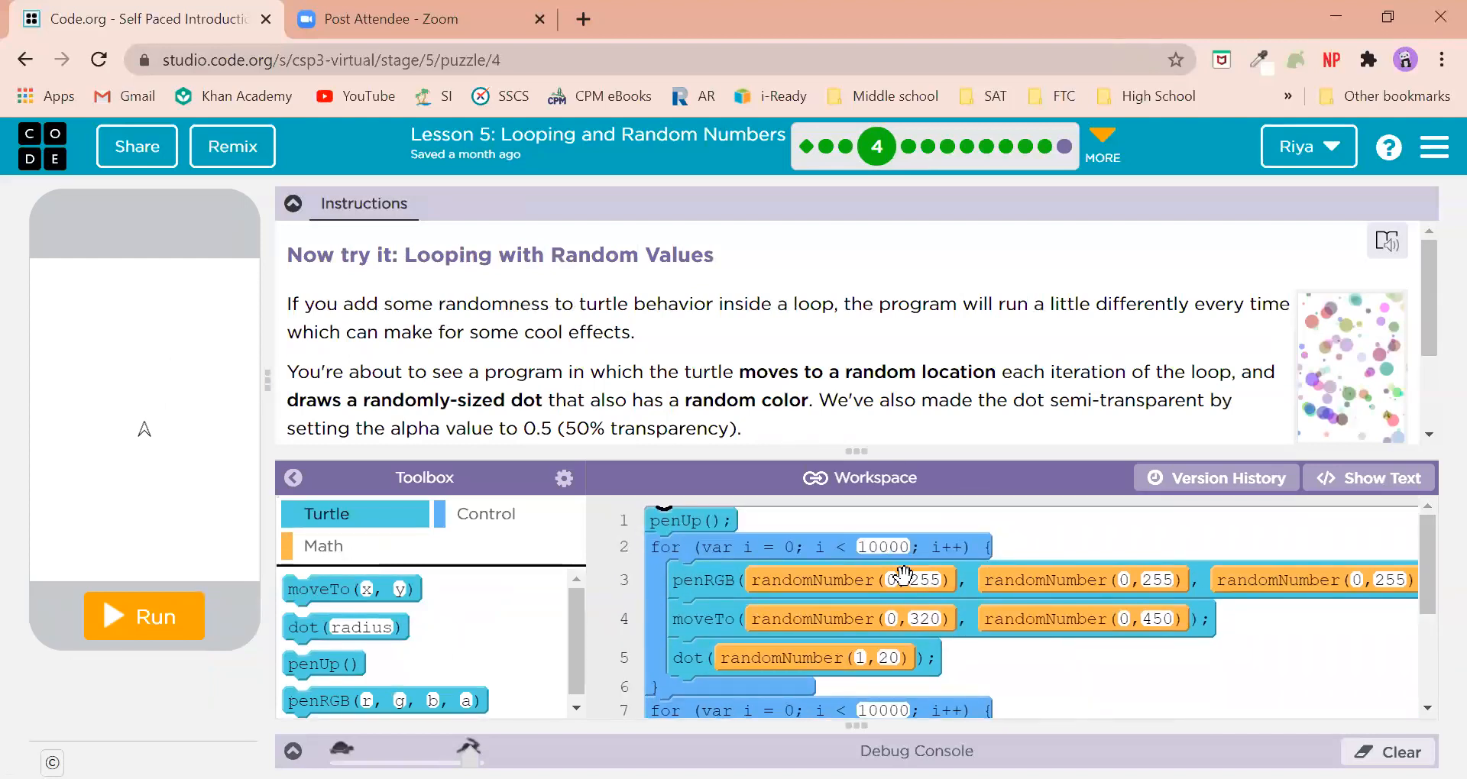
mouse_move(1007, 711)
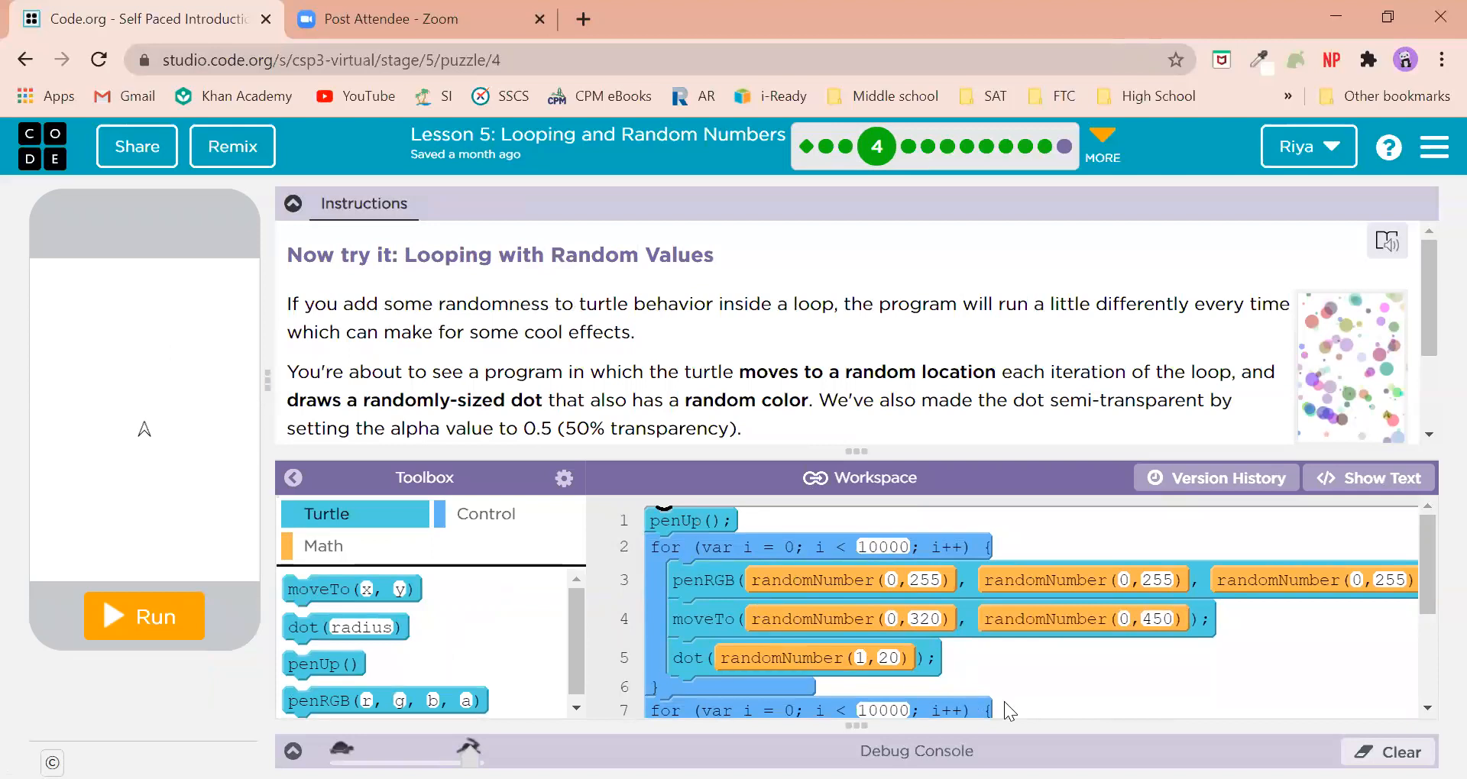
mouse_move(239, 443)
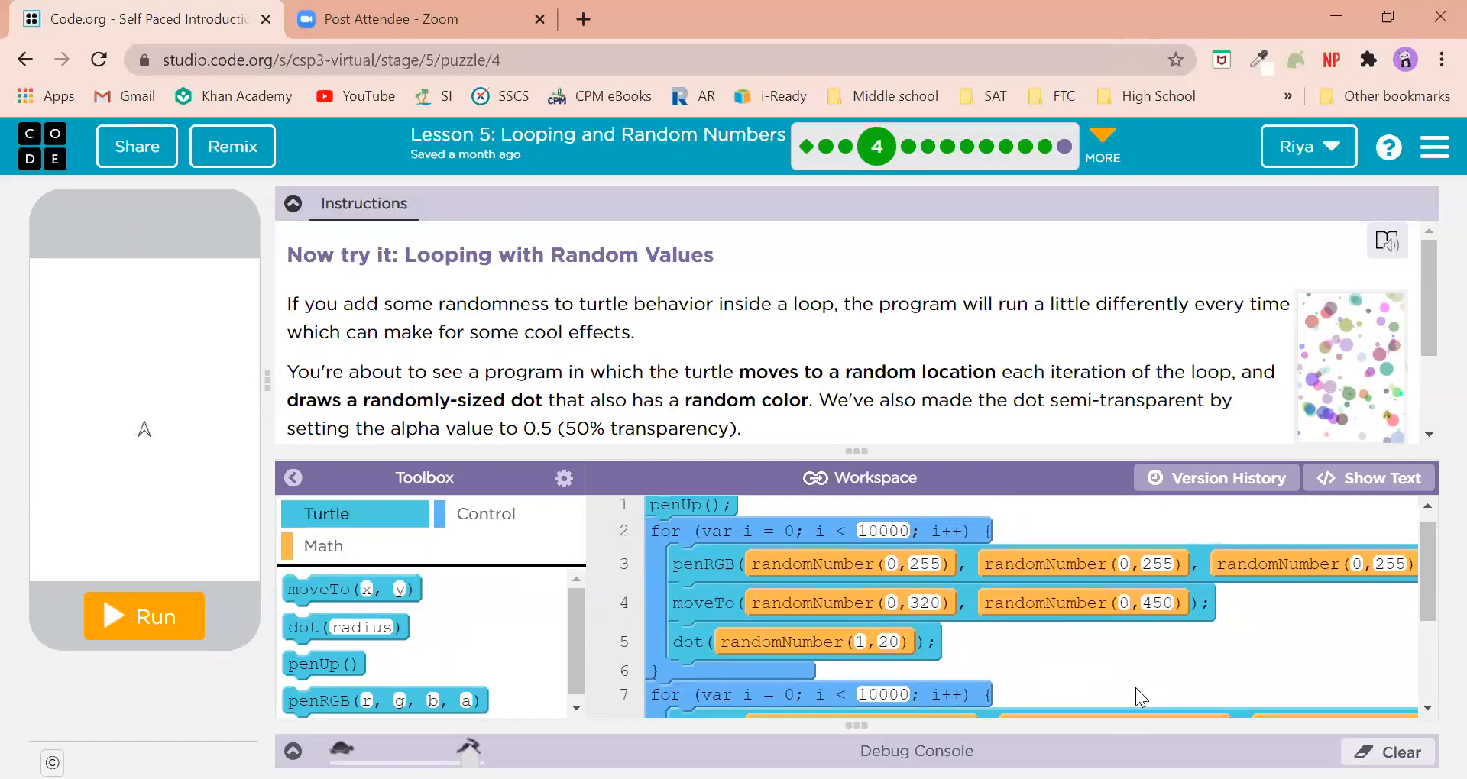
mouse_move(755, 519)
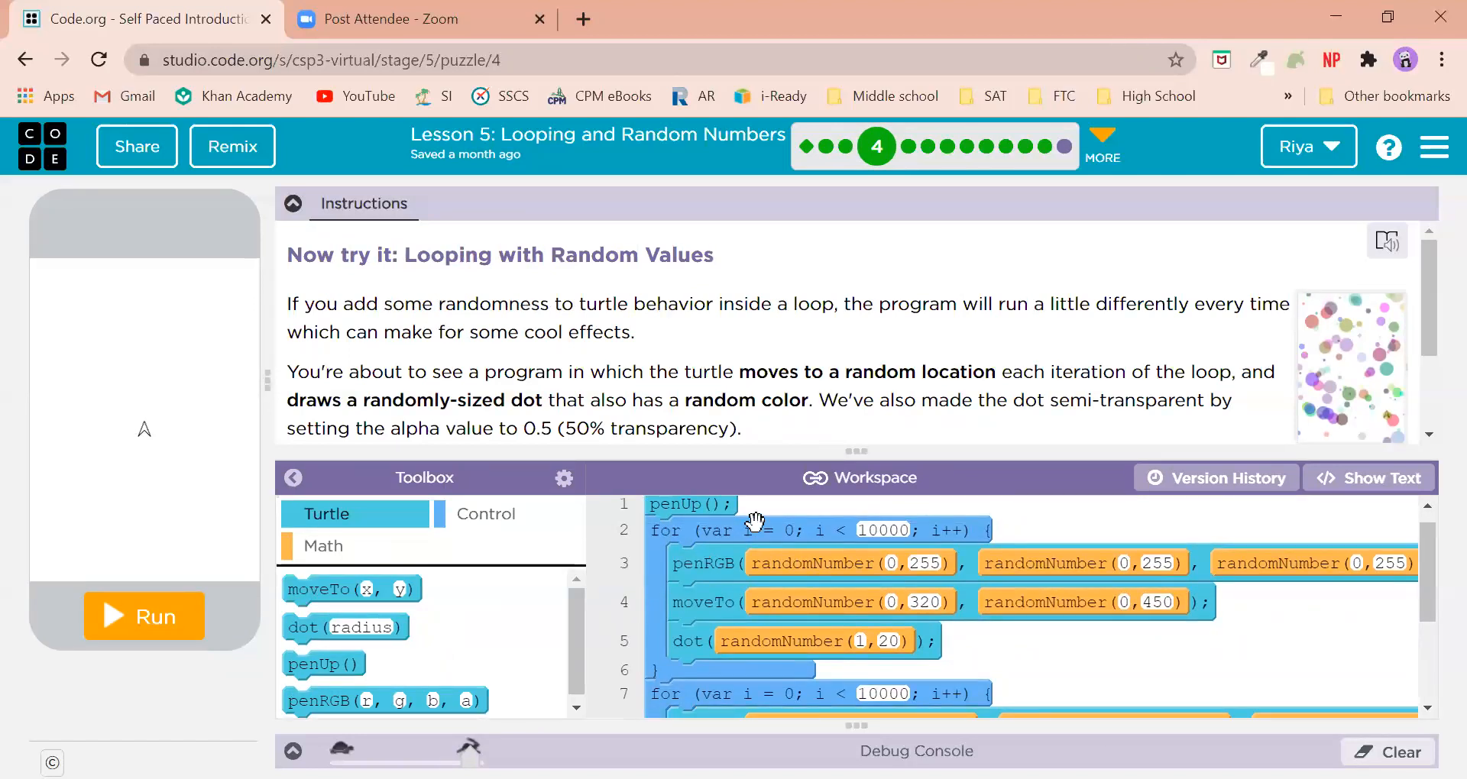
mouse_move(679, 529)
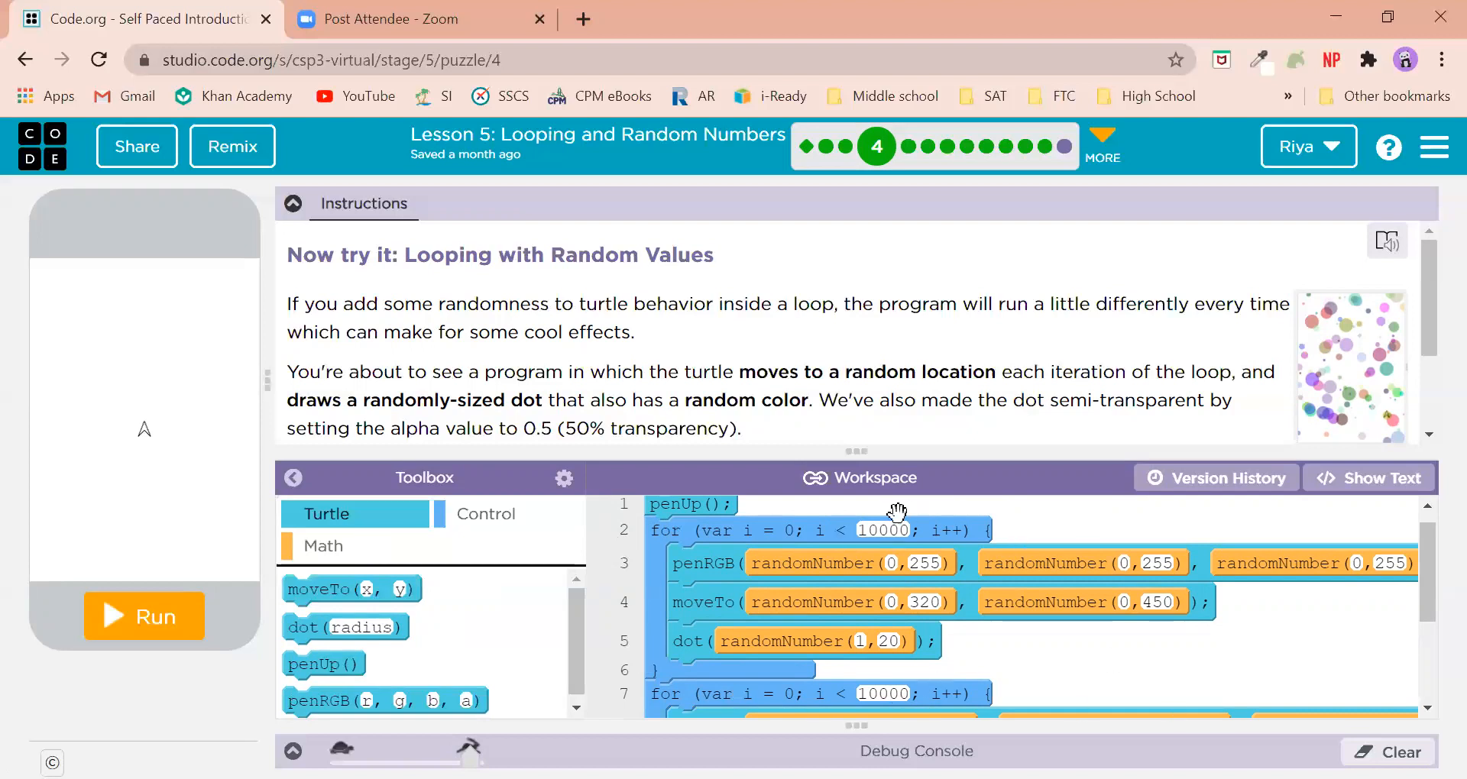
scroll("down", 3)
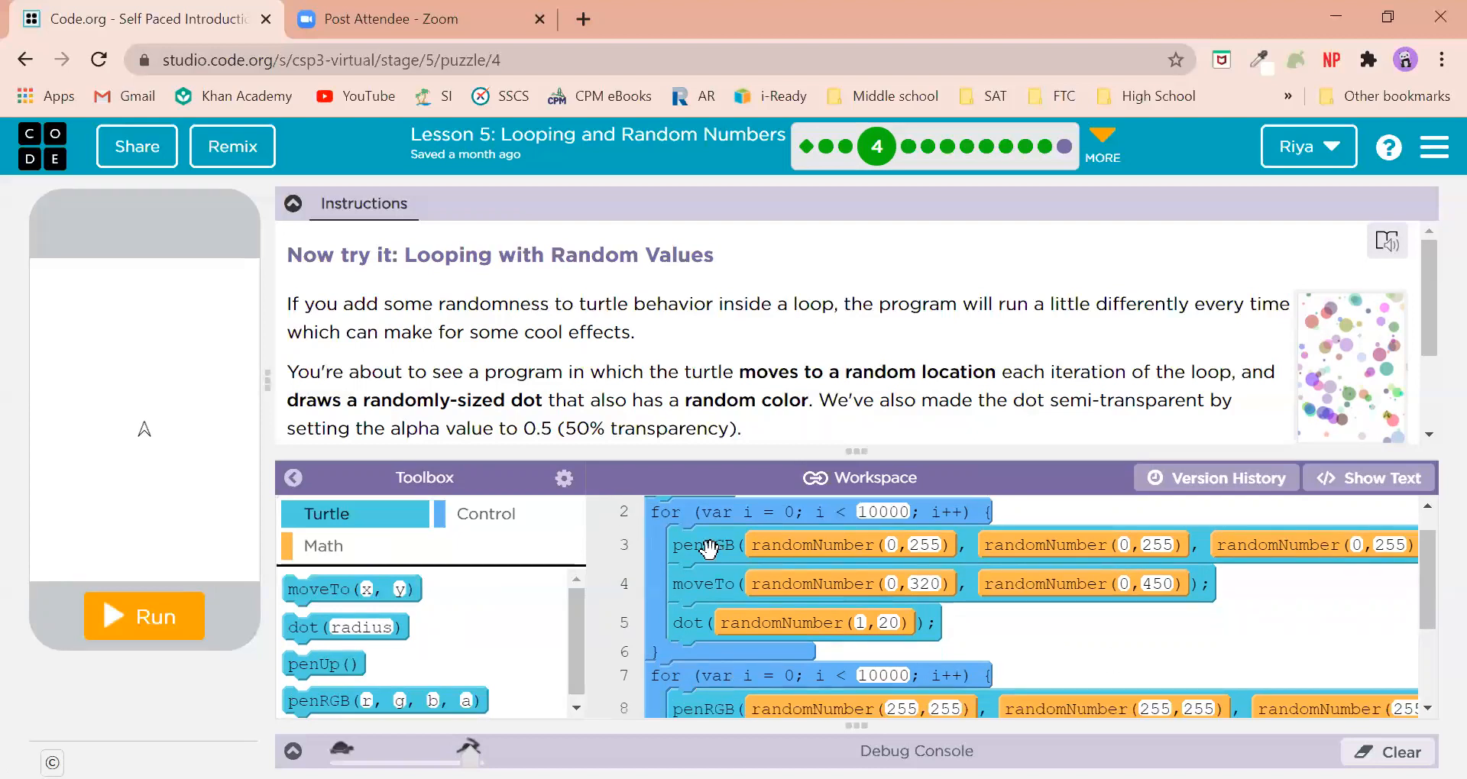
mouse_move(1071, 524)
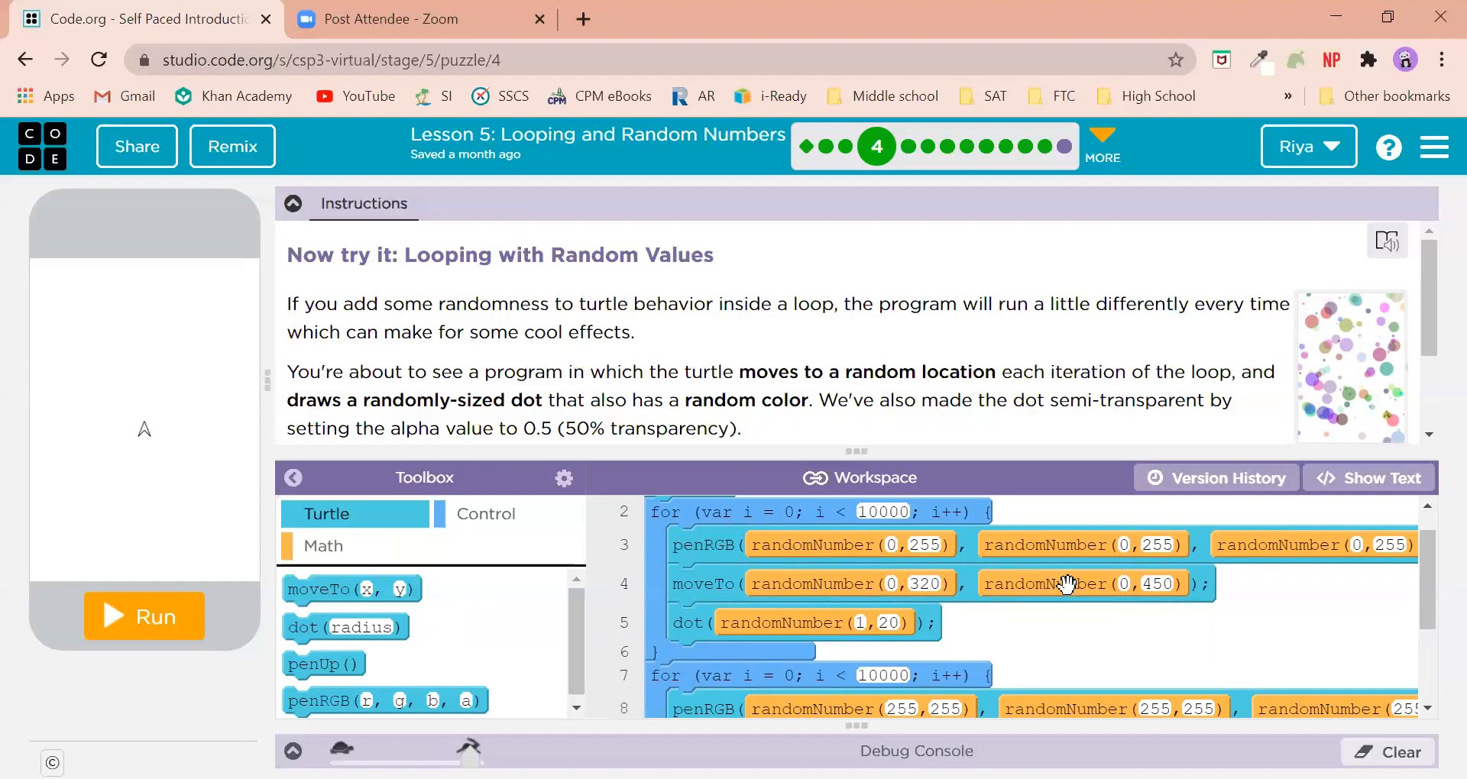
mouse_move(1195, 656)
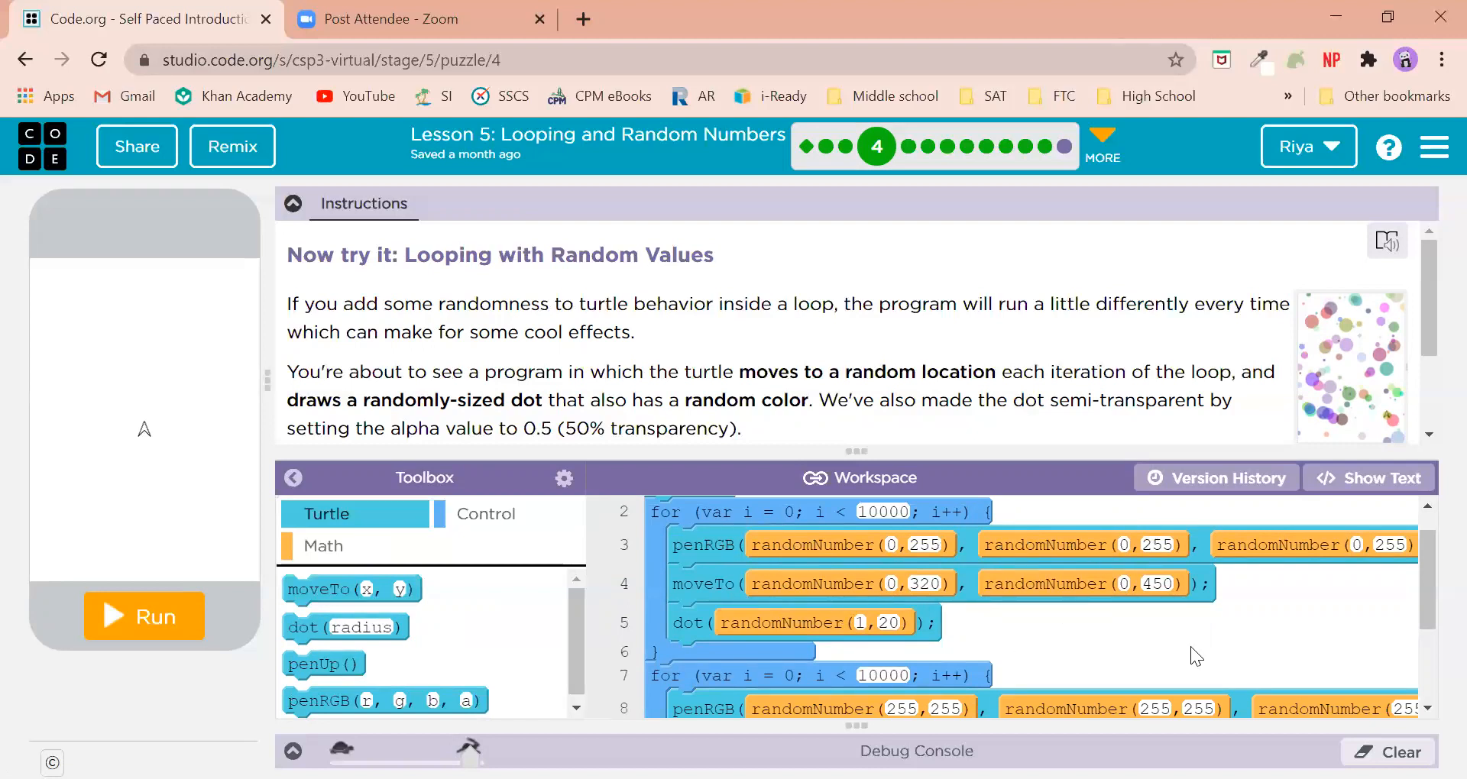
mouse_move(688, 664)
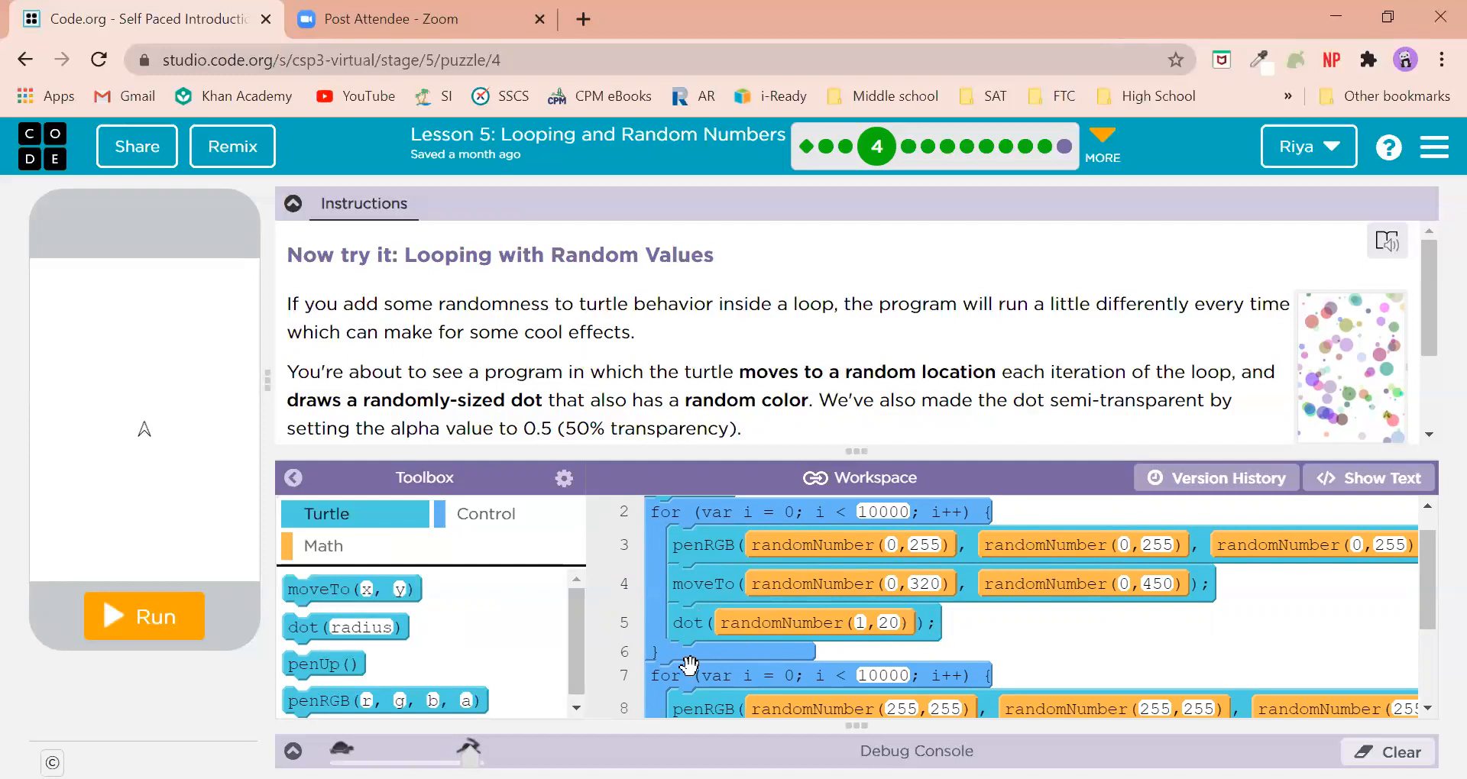
mouse_move(781, 616)
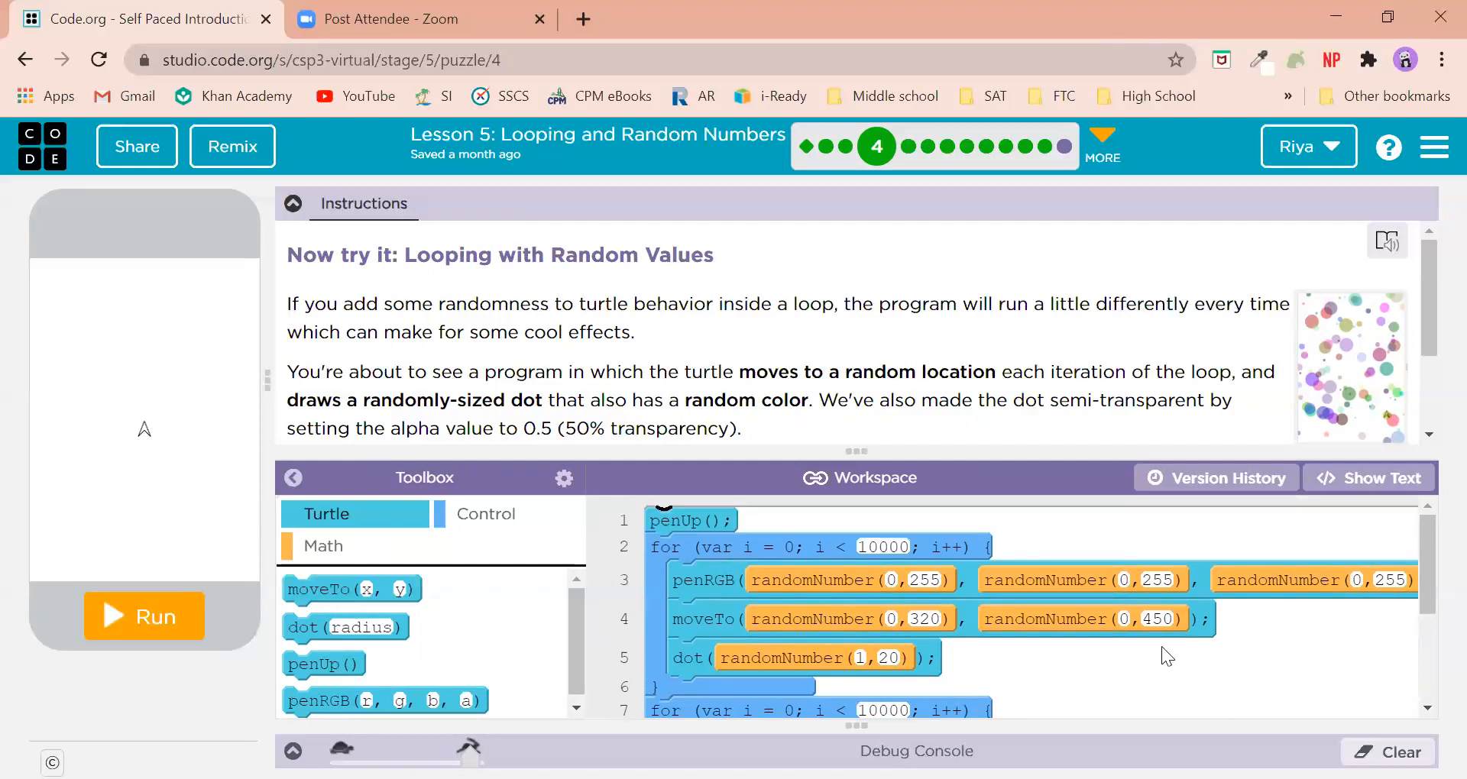
mouse_move(724, 514)
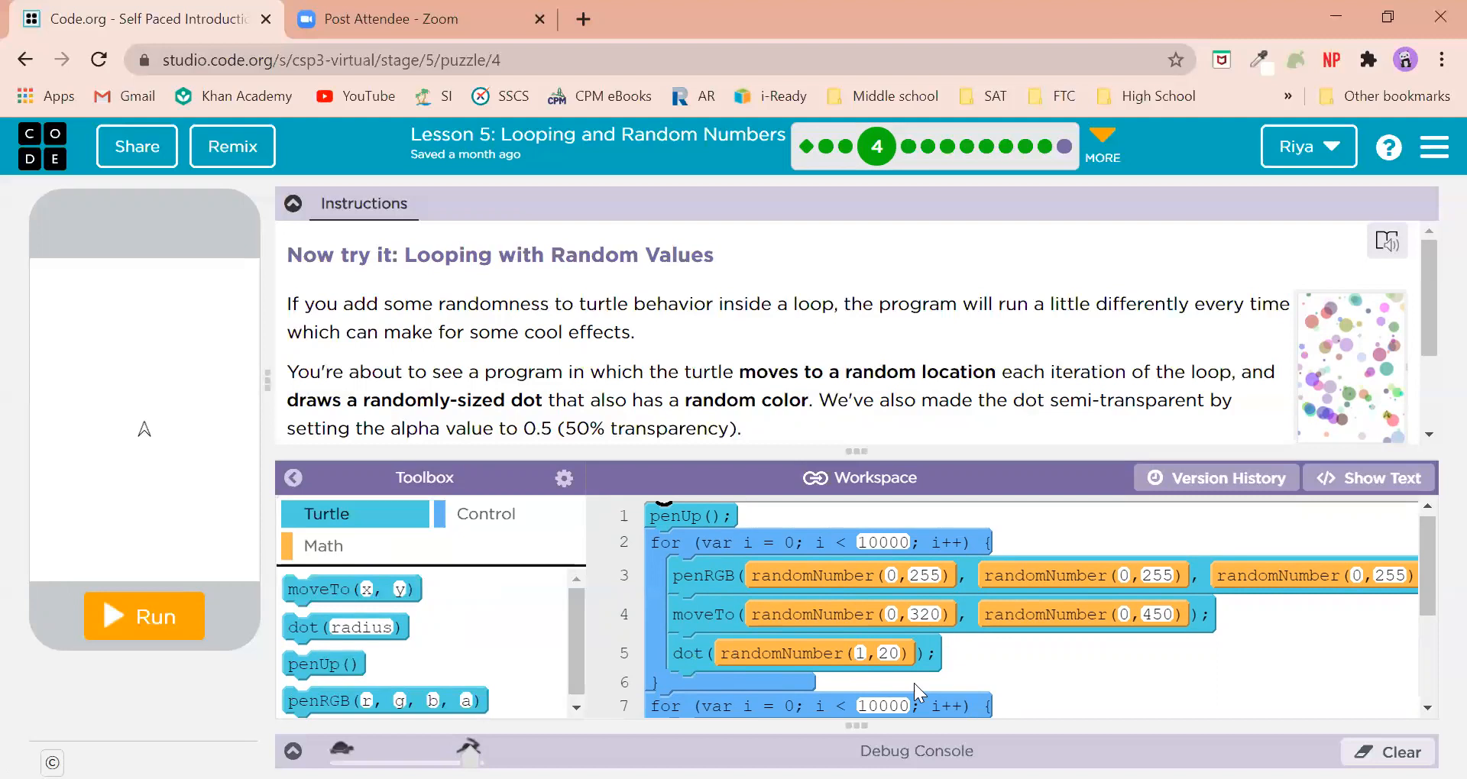
scroll("down", 3)
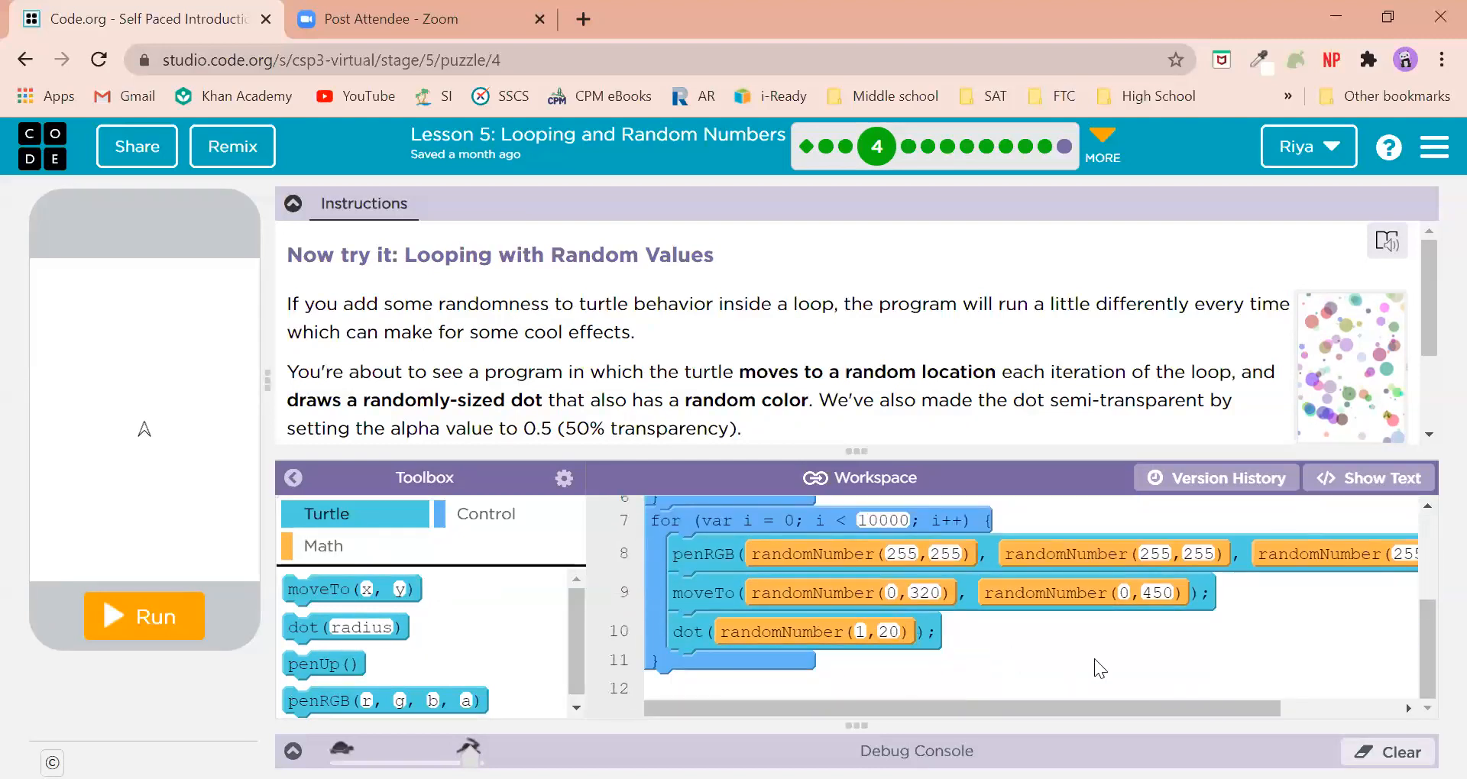
mouse_move(677, 572)
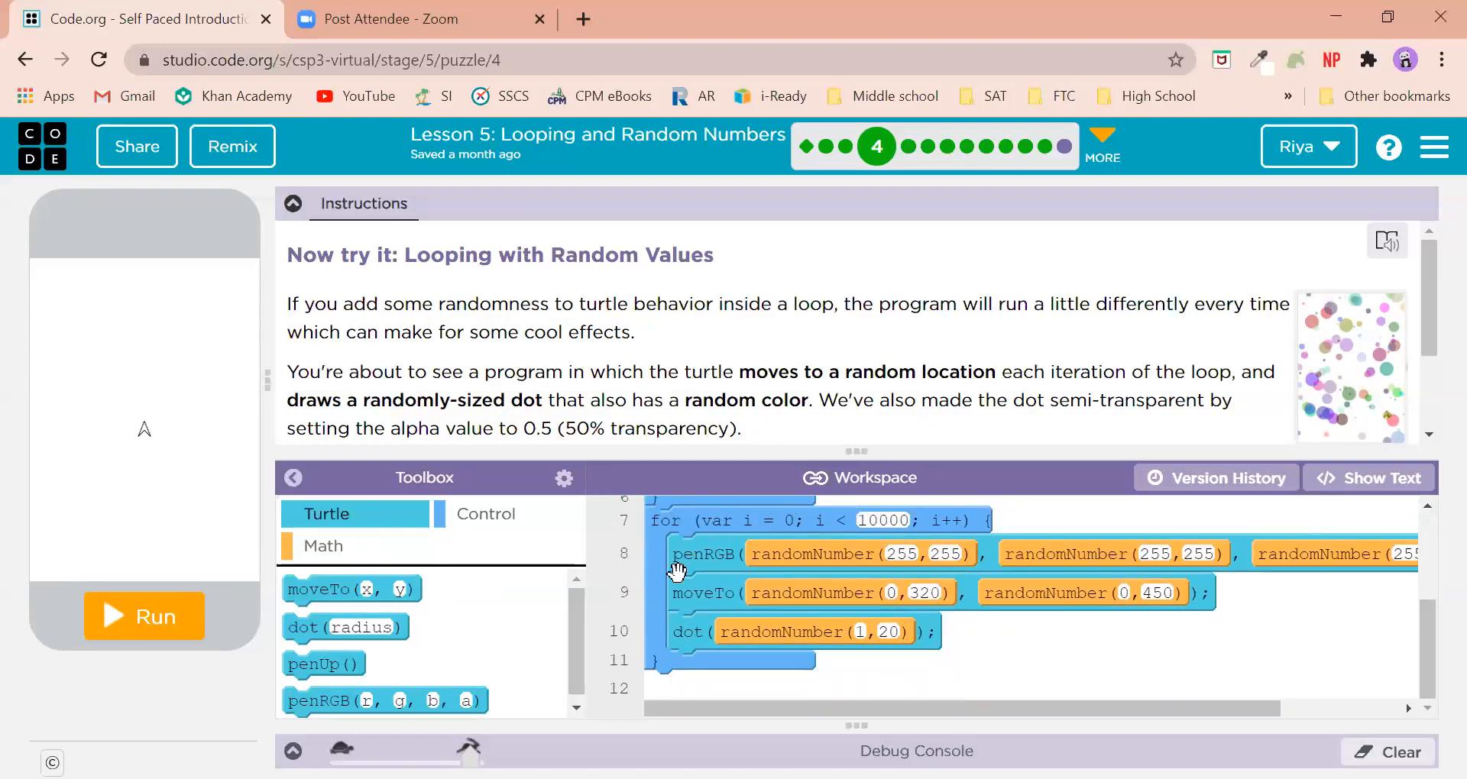
mouse_move(810, 478)
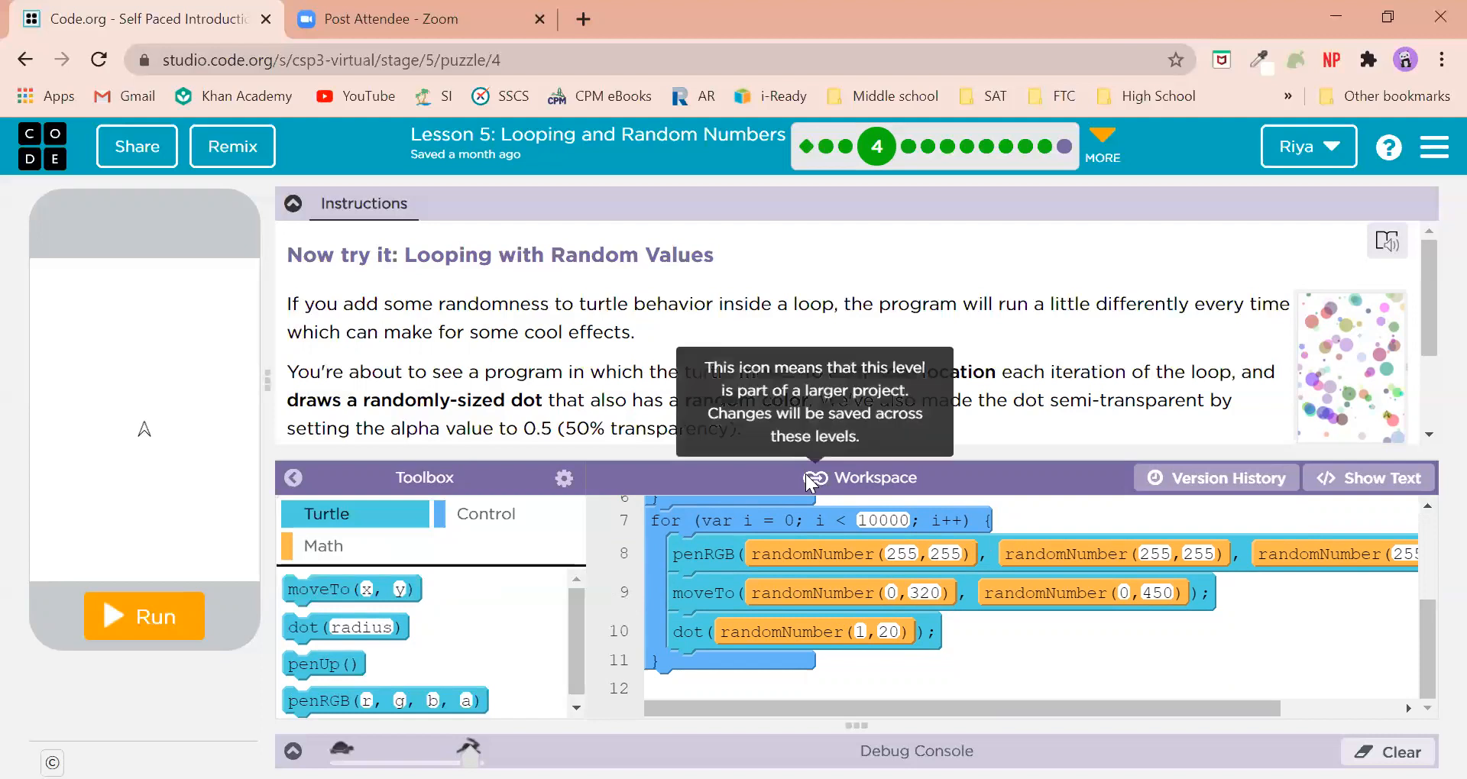
mouse_move(701, 612)
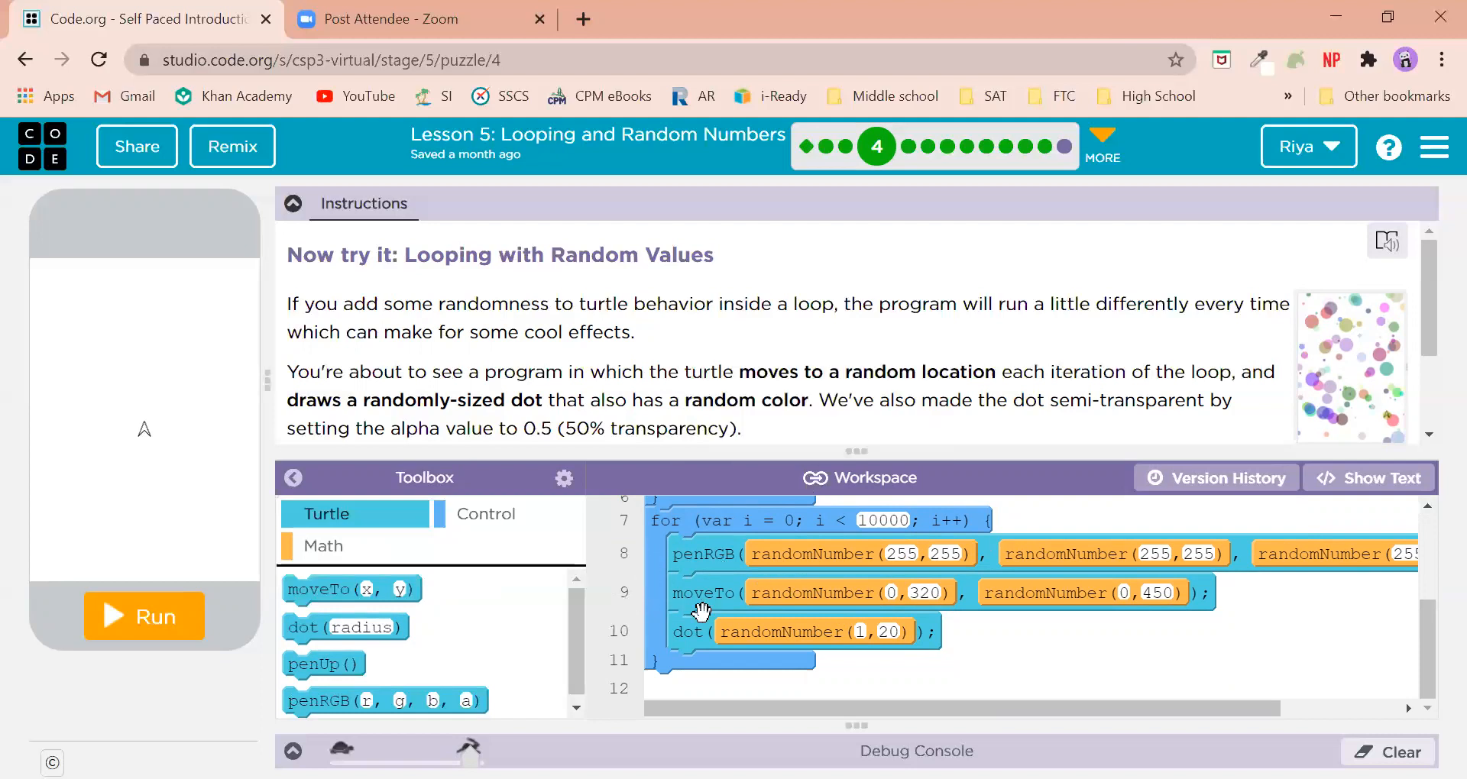
mouse_move(827, 668)
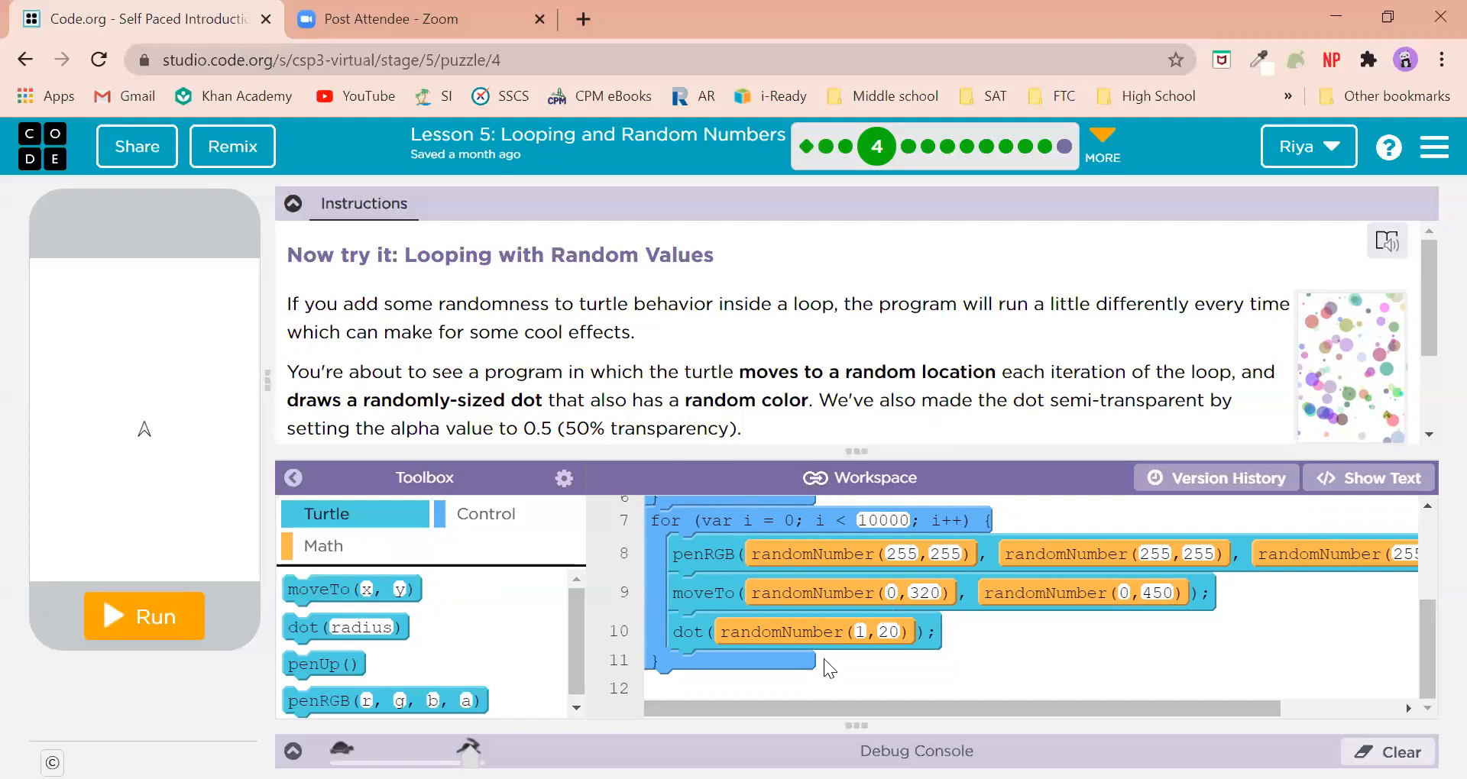
mouse_move(597, 490)
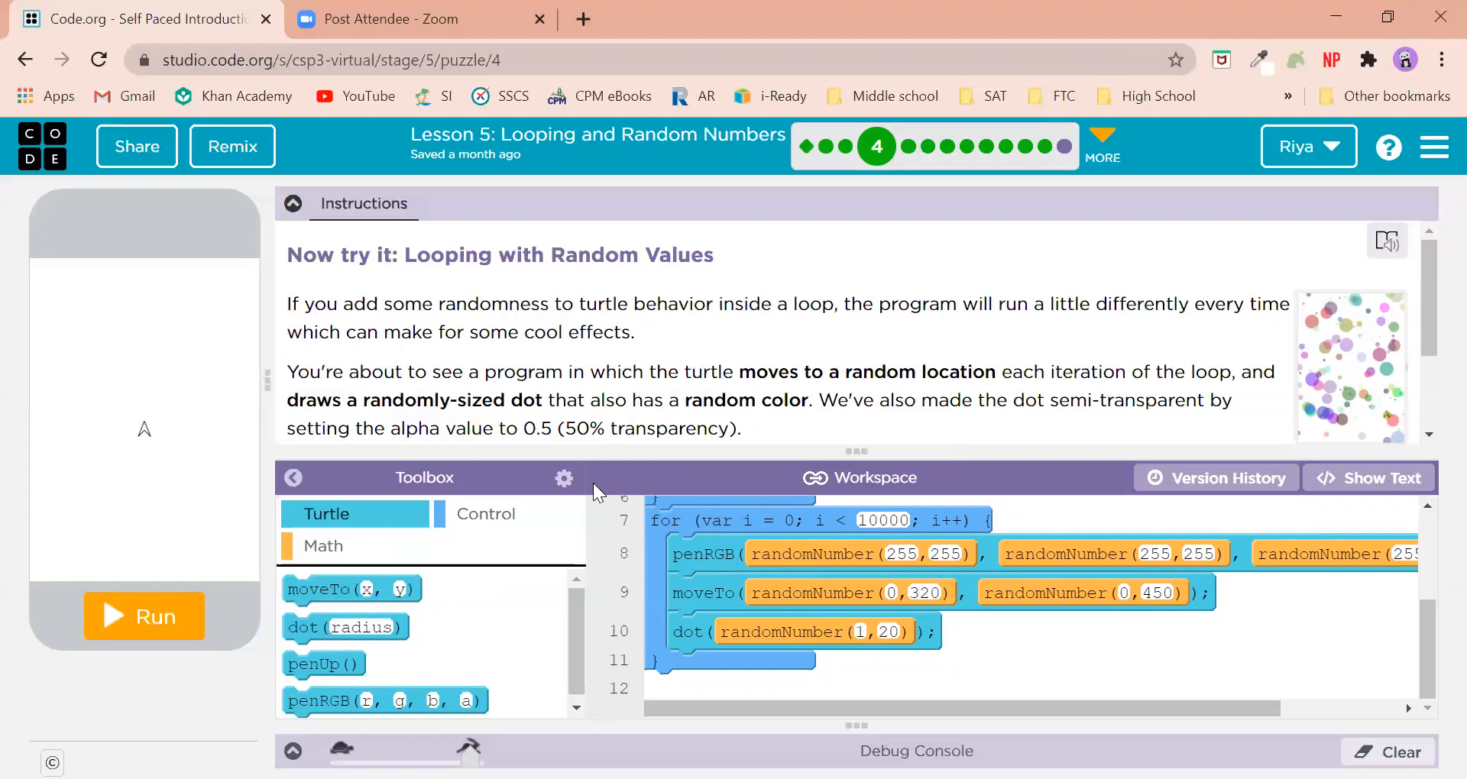
mouse_move(1044, 644)
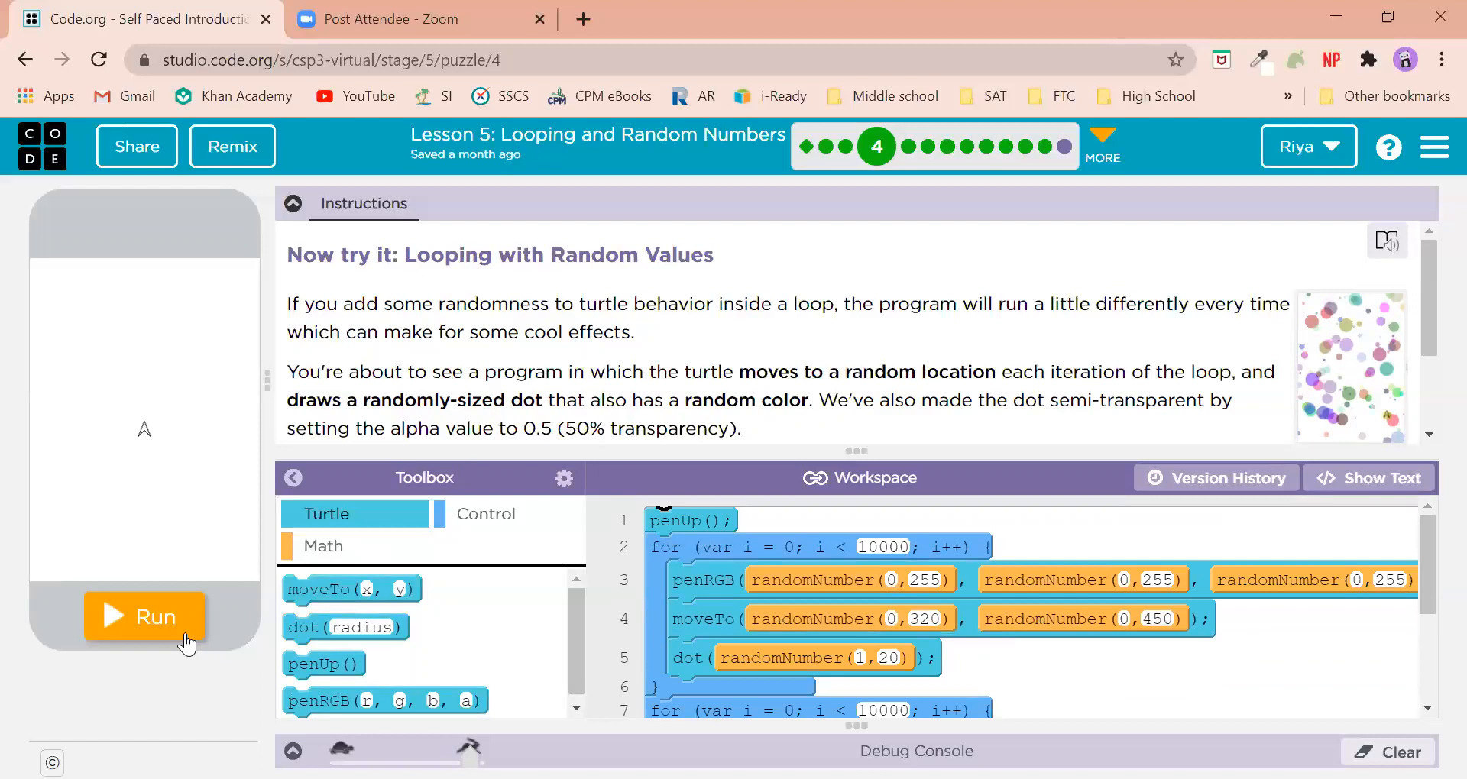
mouse_move(1123, 716)
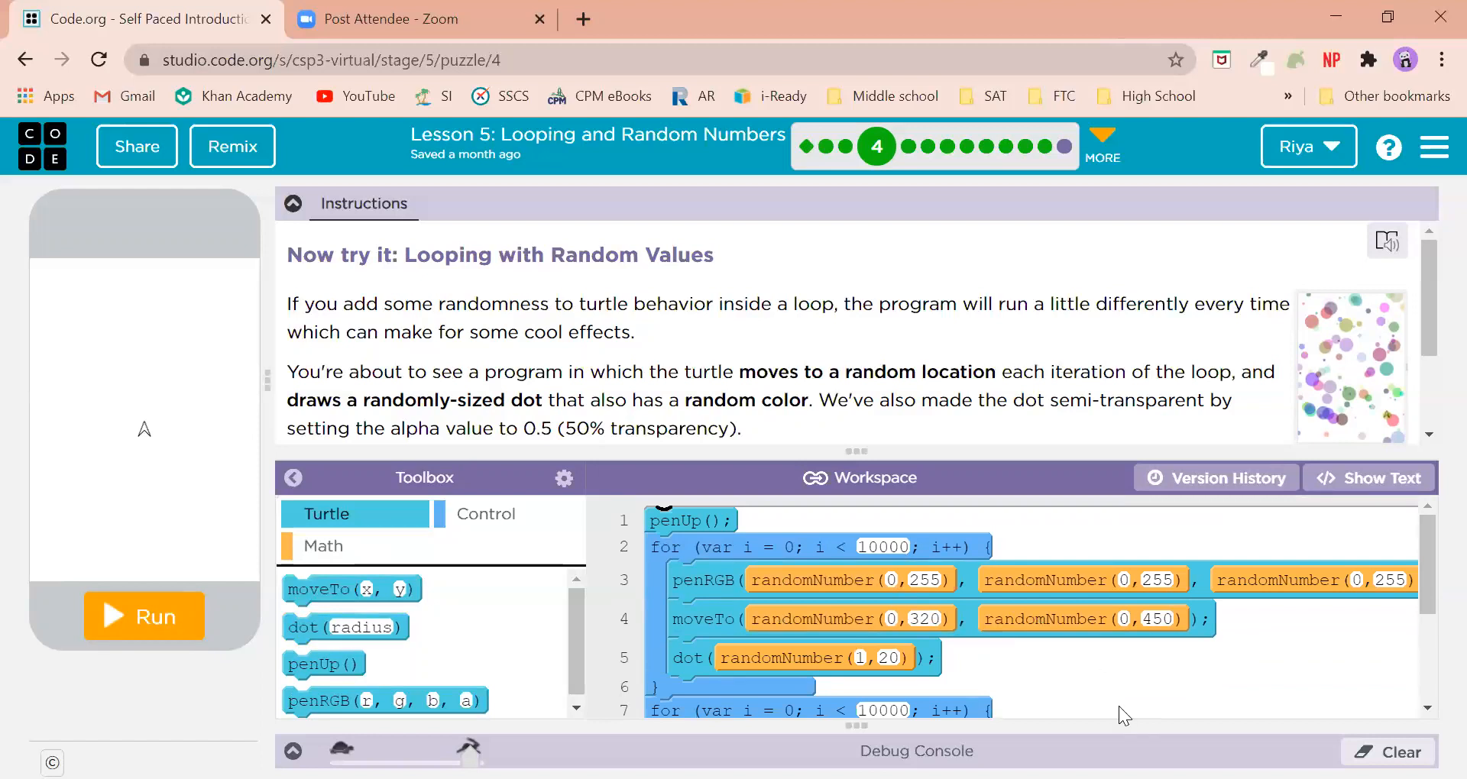
- Run Puzzle 4's program so random colored dots fill the canvas, then white dots cover them
left_click(143, 616)
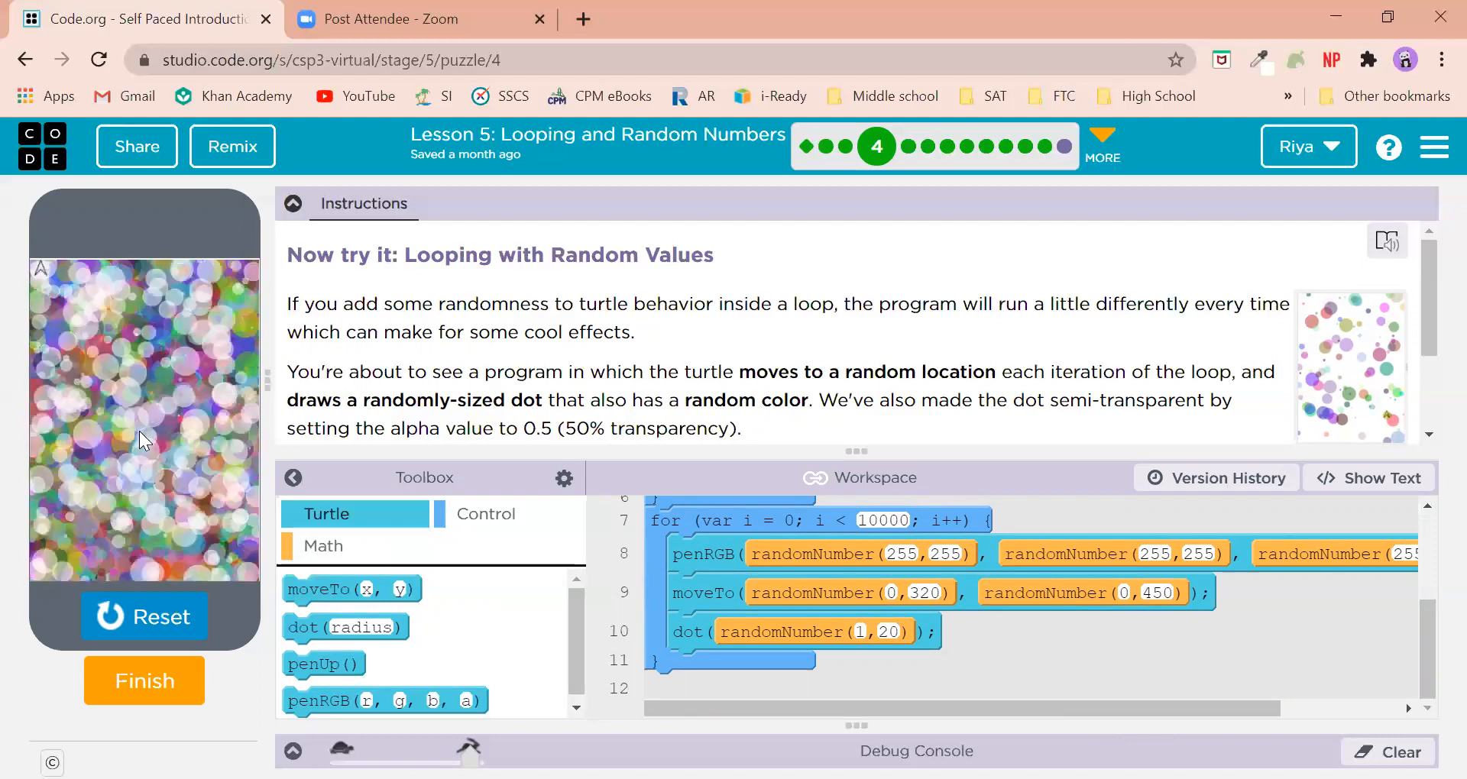
left_click(144, 615)
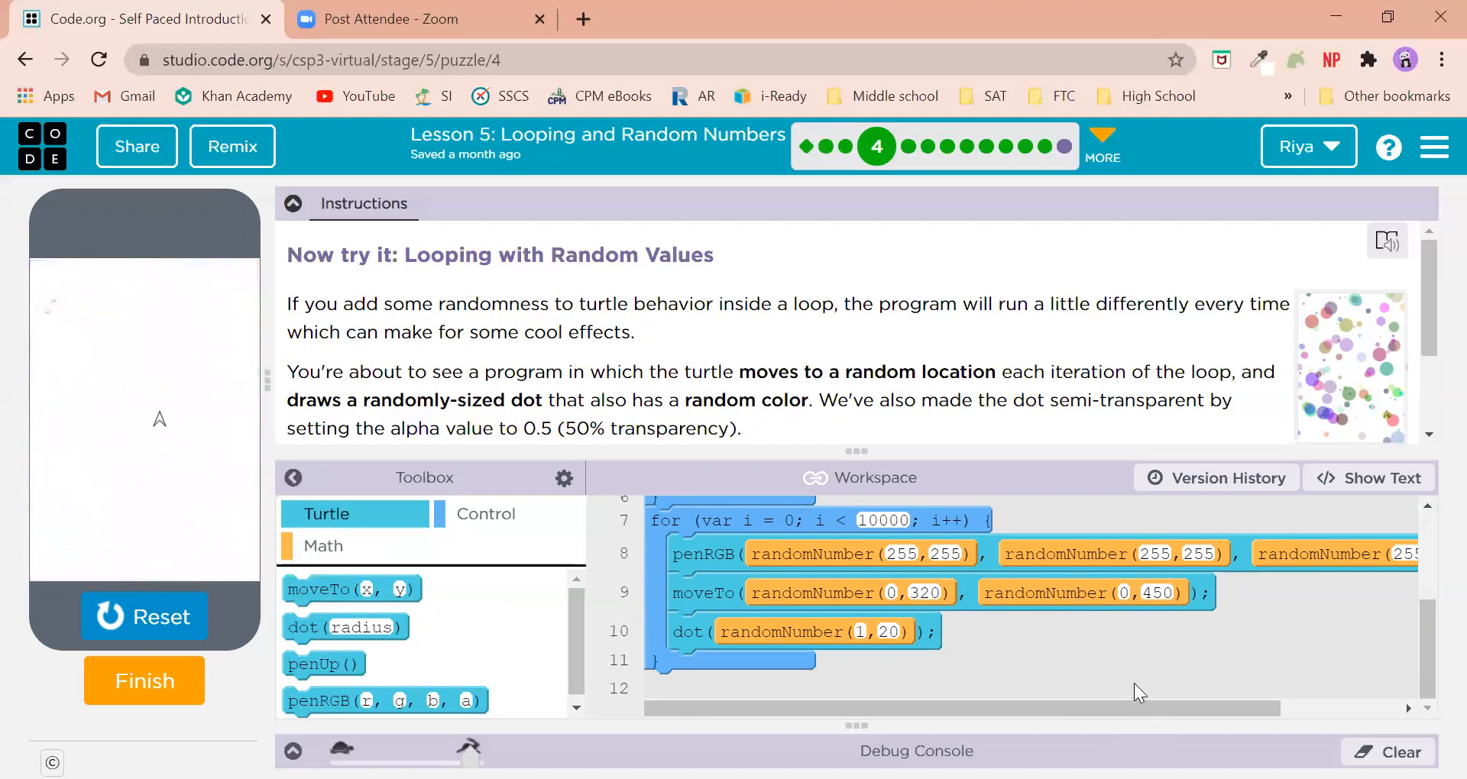
scroll("down", 3)
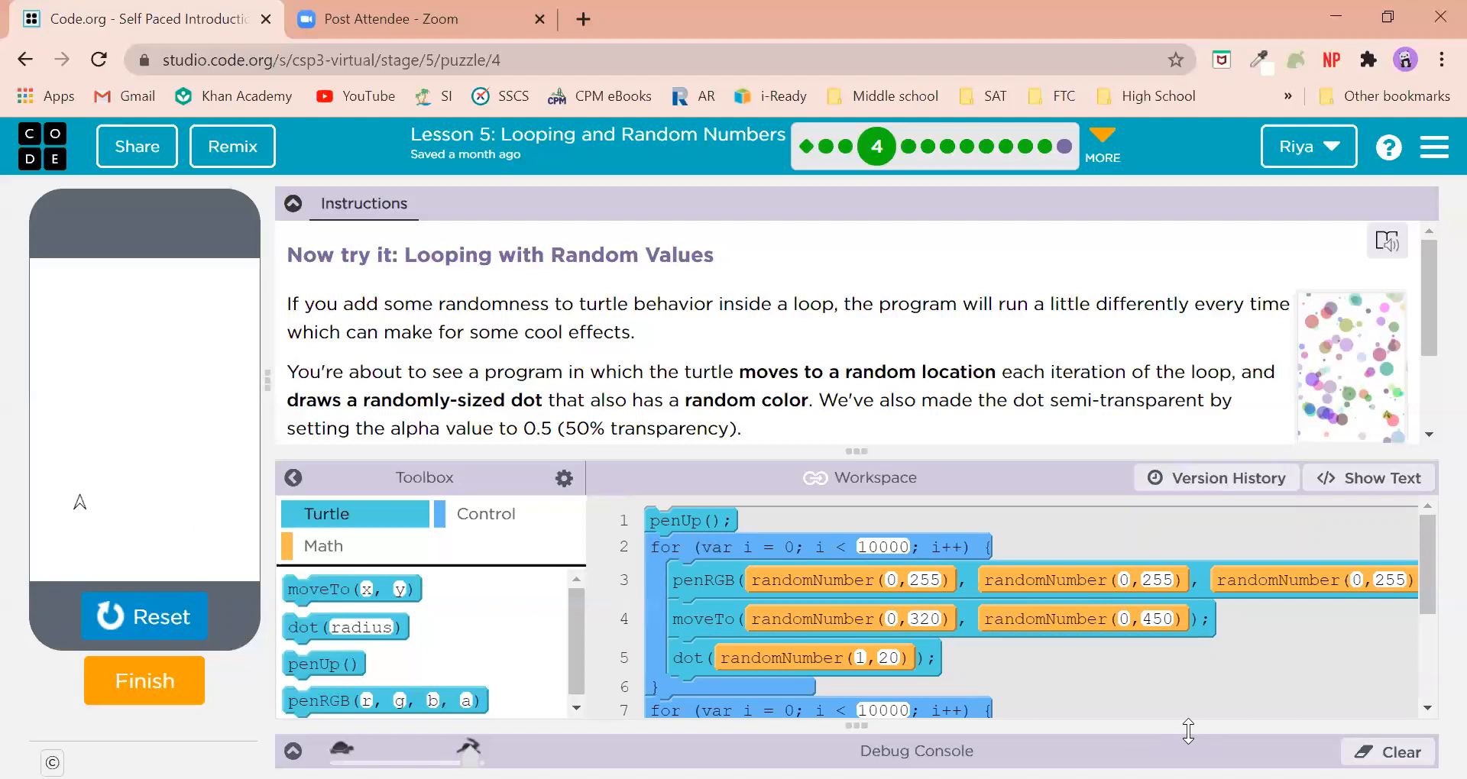
scroll("down", 3)
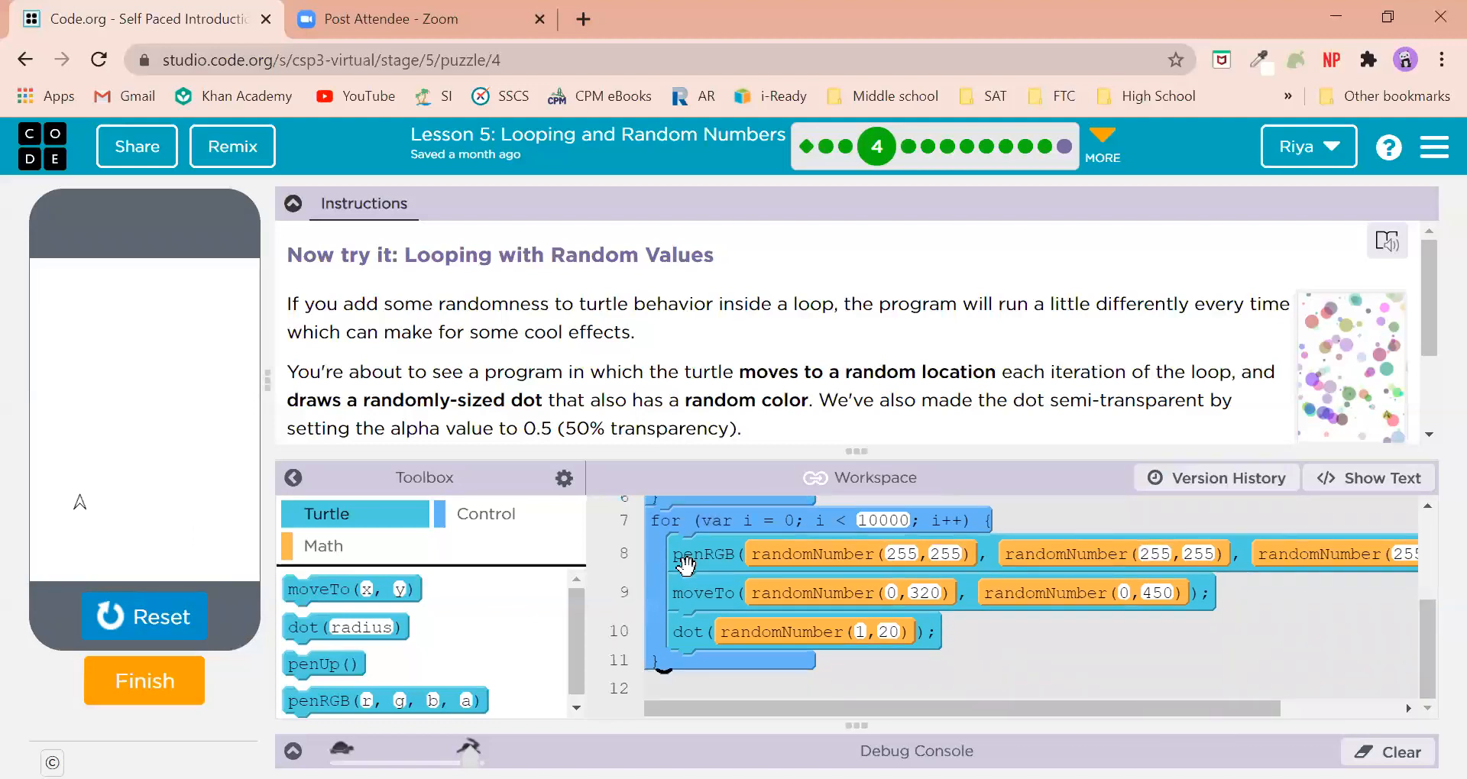
mouse_move(903, 547)
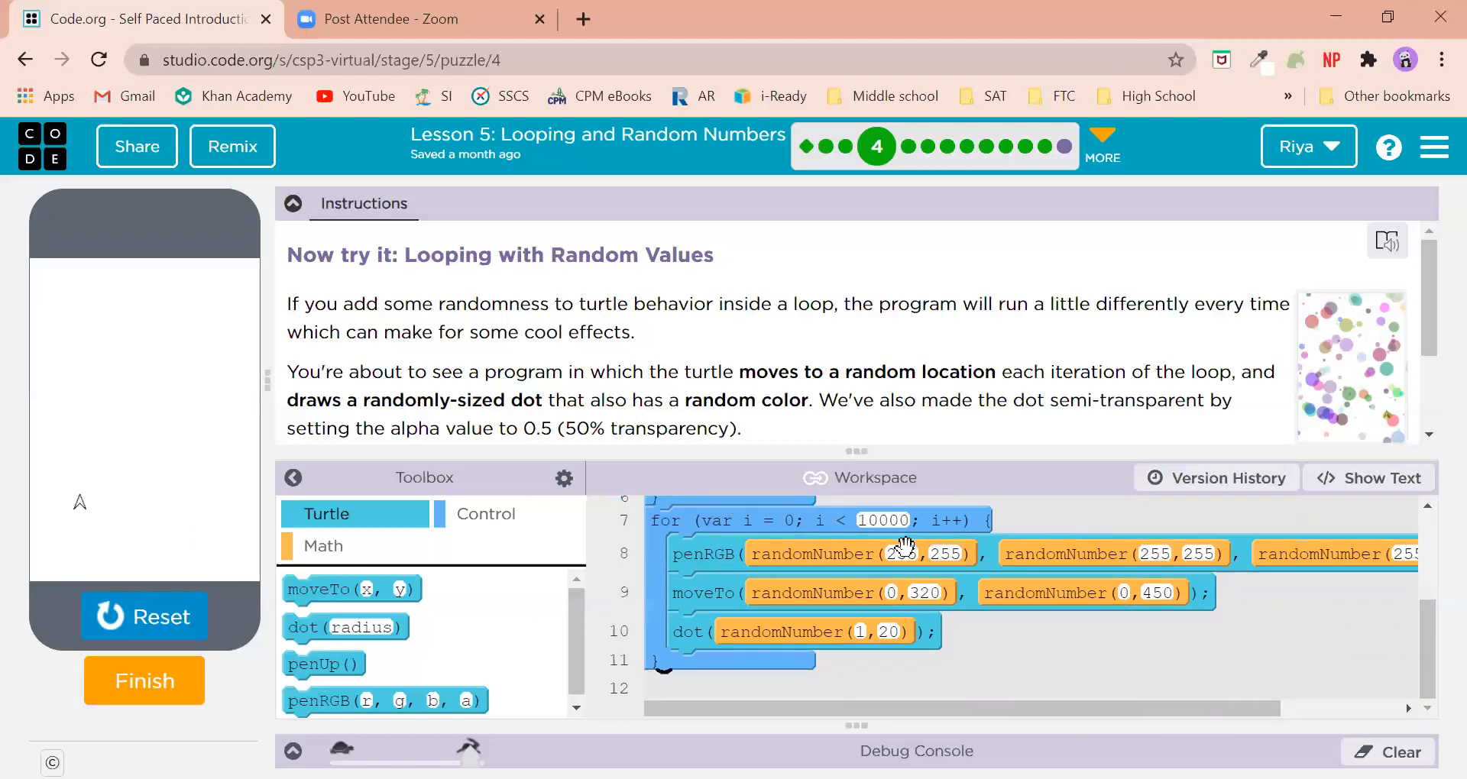